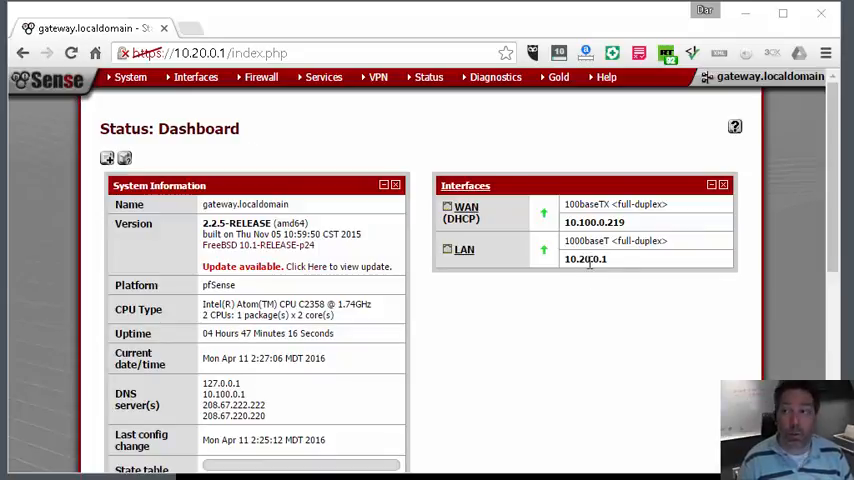
pyautogui.moveTo(530, 312)
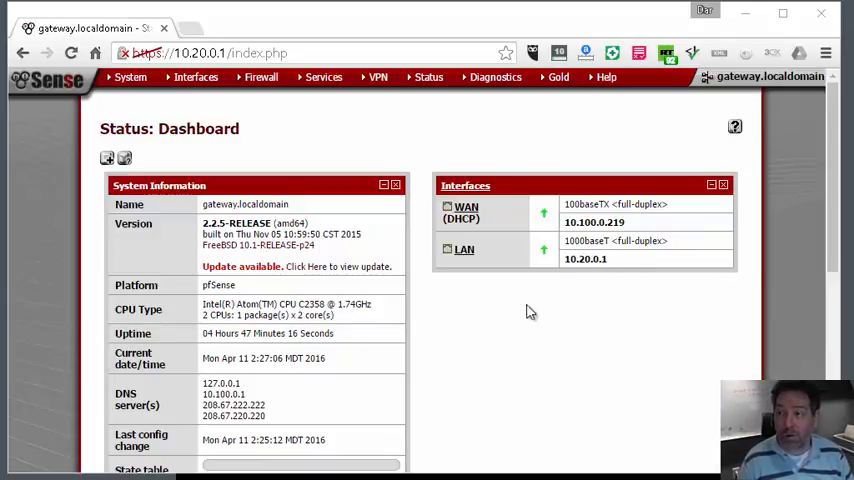
pyautogui.moveTo(504, 344)
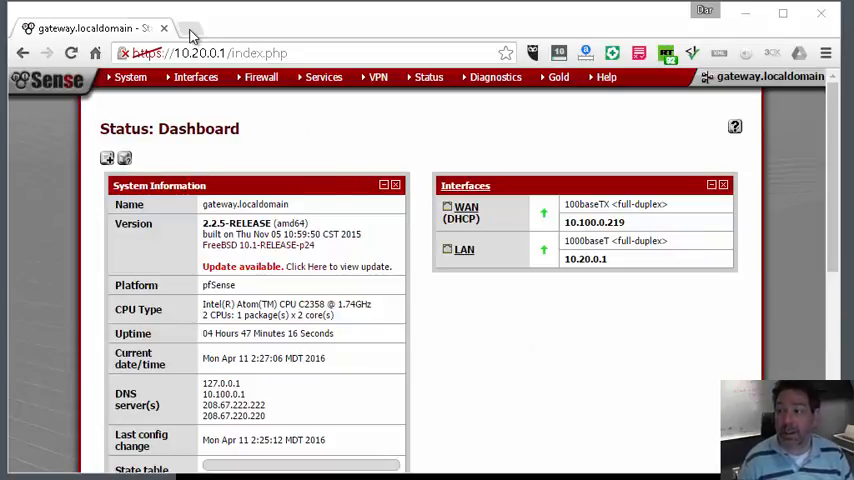
# Step: Apply the pending changes on Firewall > Aliases and dismiss the success notice
pyautogui.click(260, 76)
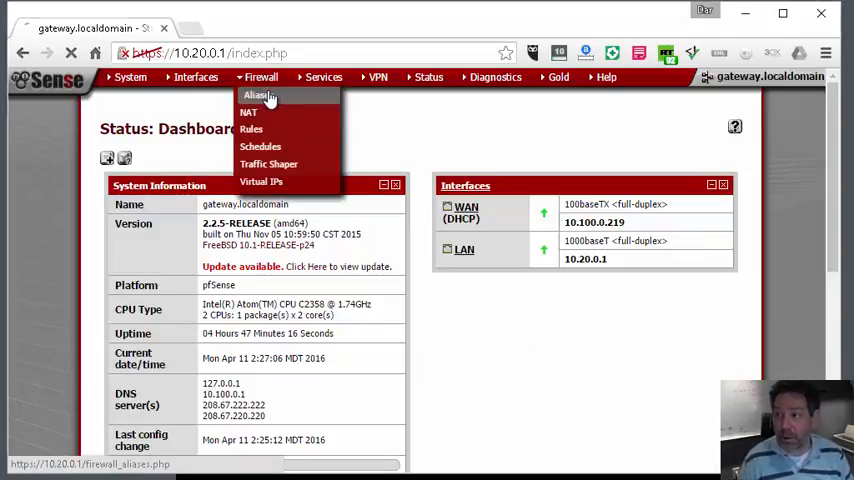
pyautogui.click(260, 96)
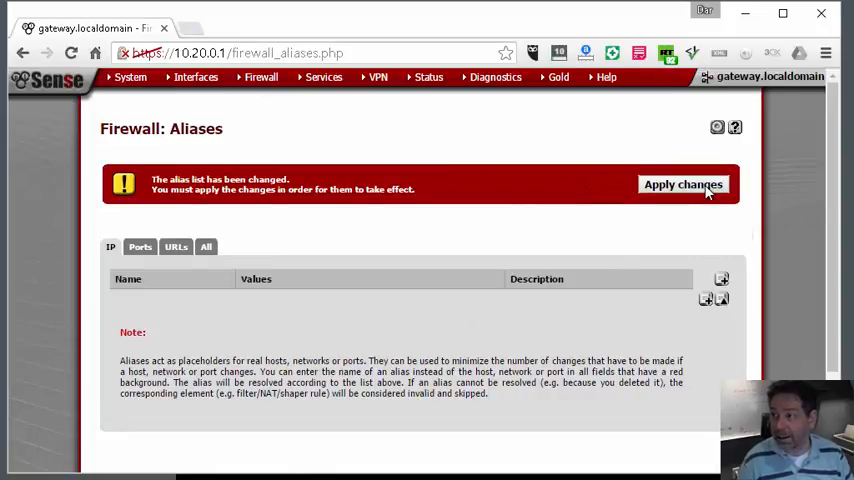
pyautogui.click(684, 184)
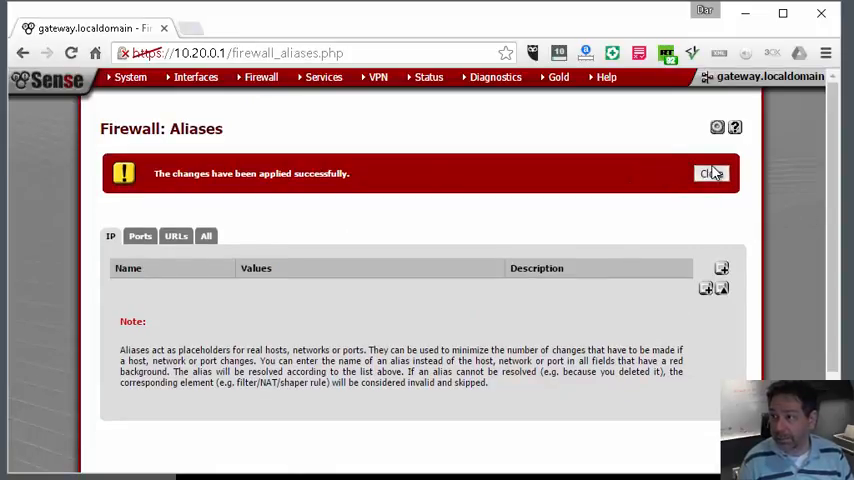
pyautogui.click(712, 172)
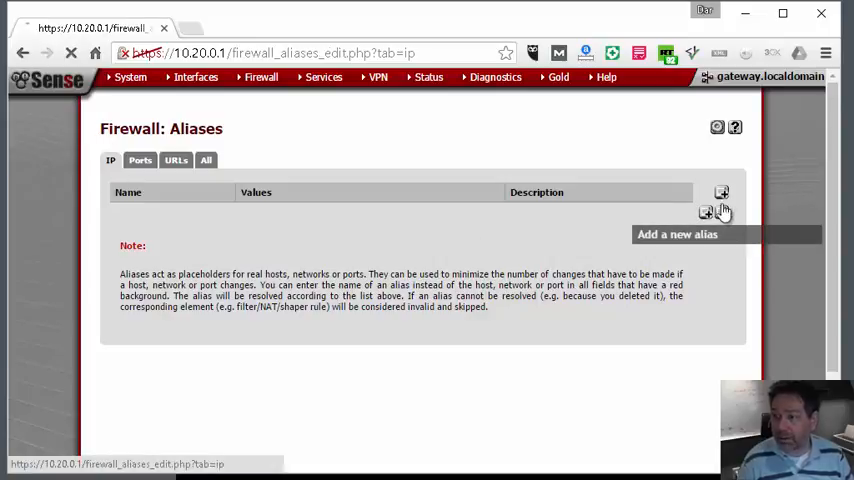
# Step: Name the new alias 3CX_Phone_System with description 3CX, keeping type Host(s)
pyautogui.click(720, 192)
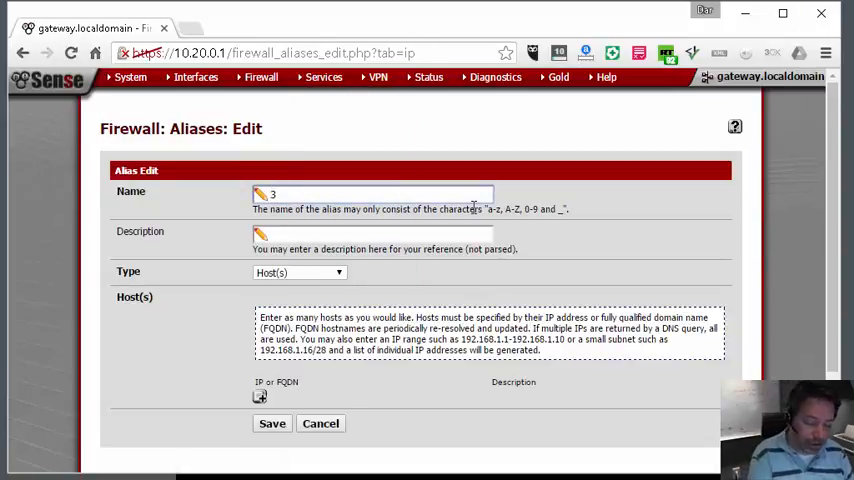
pyautogui.write('CX')
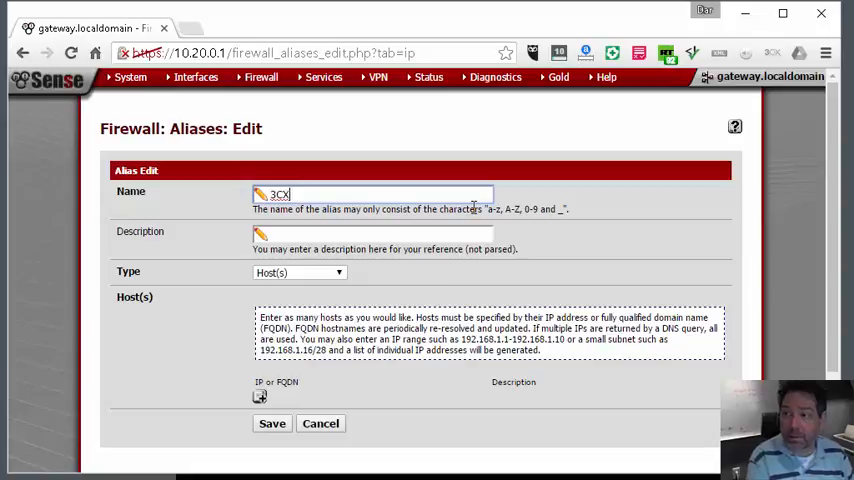
pyautogui.write('_Ph')
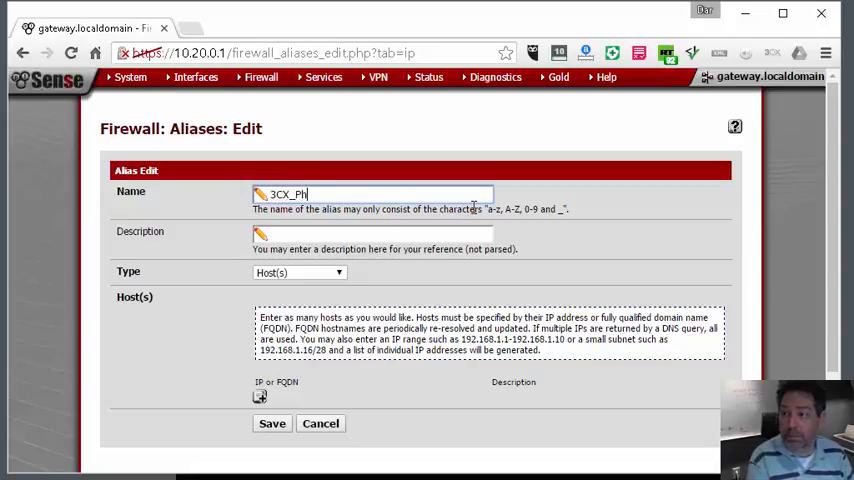
pyautogui.write('one_Sy')
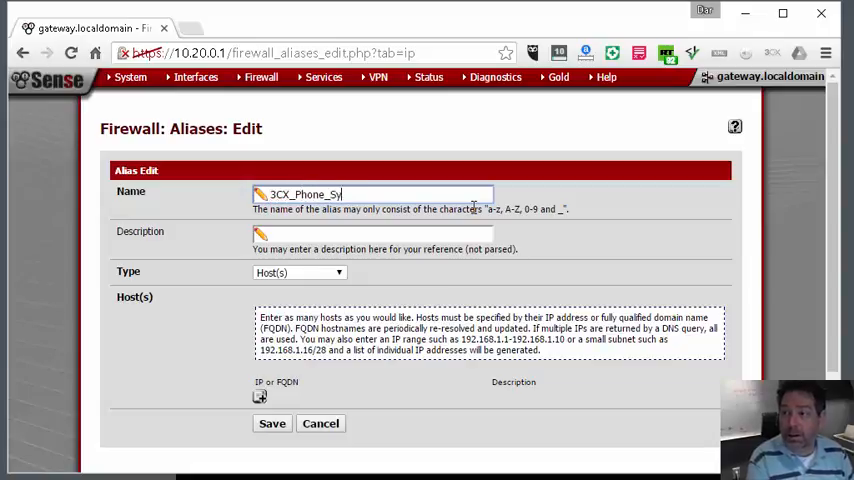
pyautogui.write('stem')
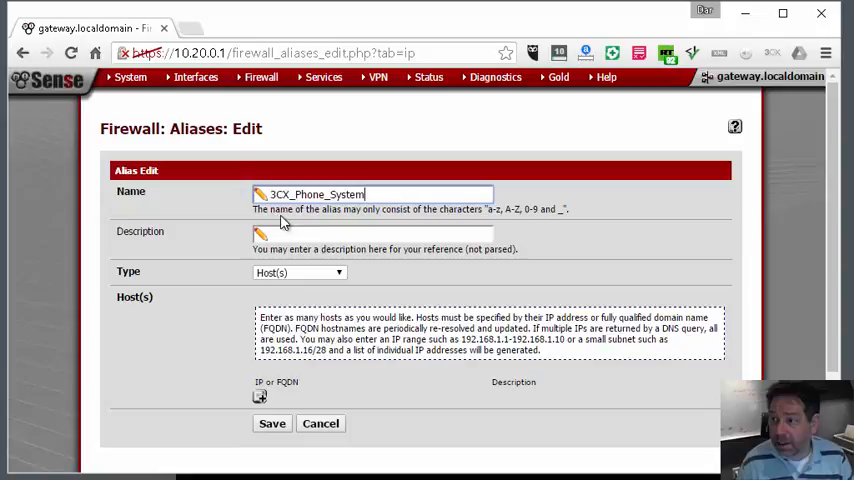
pyautogui.moveTo(500, 226)
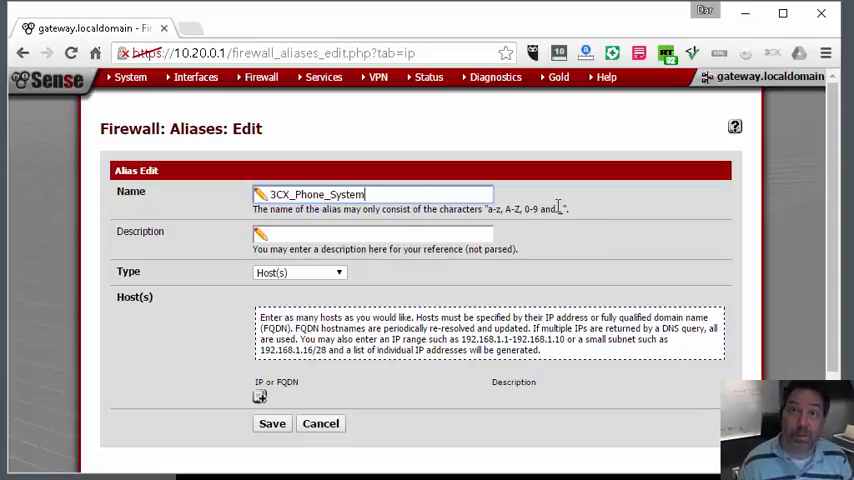
pyautogui.click(372, 236)
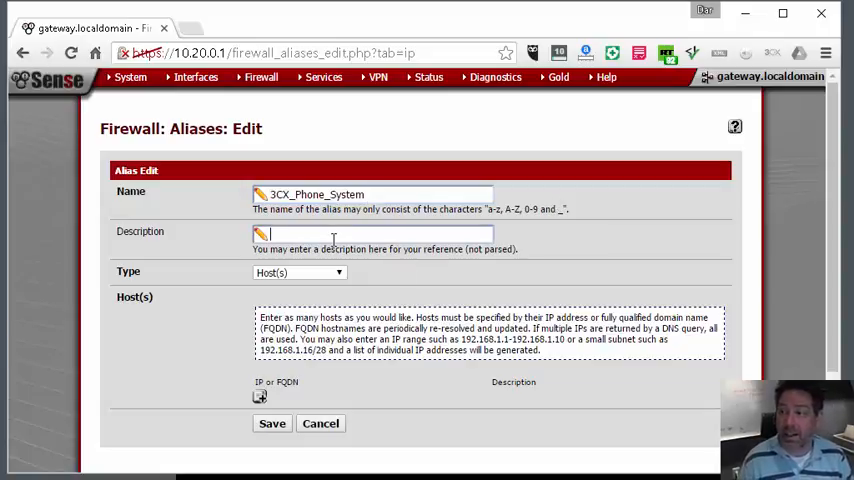
pyautogui.write('3CX Phone System')
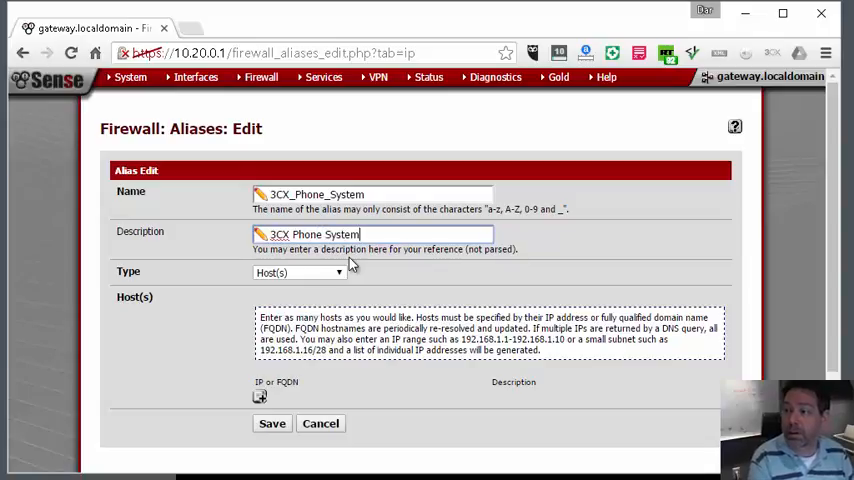
# Step: Add host 10.20.0.10 to the alias, described as 3CX Phone System
pyautogui.click(260, 396)
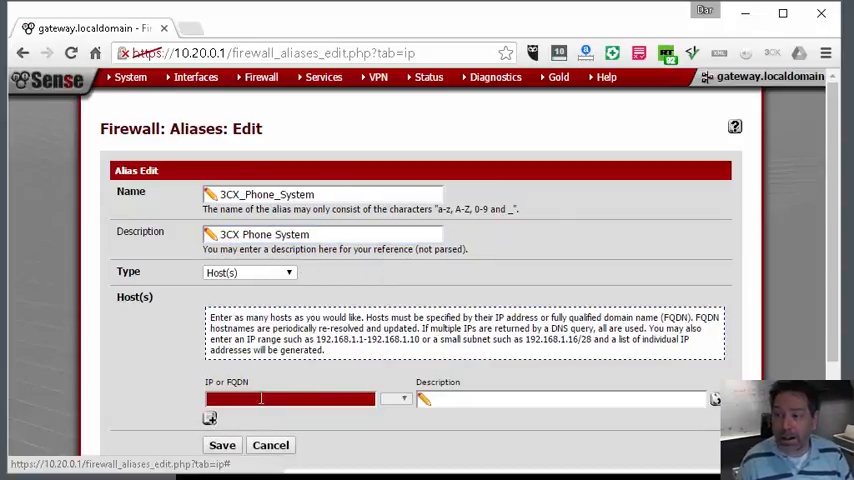
pyautogui.write('10.20.0.10')
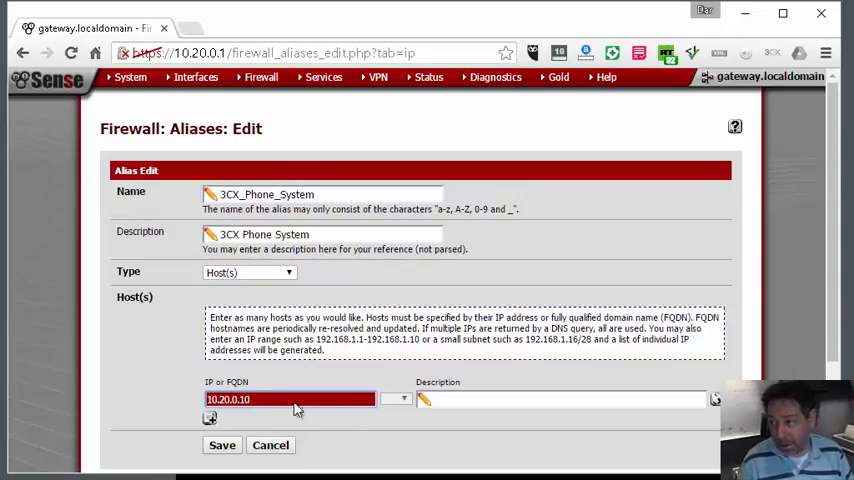
pyautogui.write('3CX Phone System')
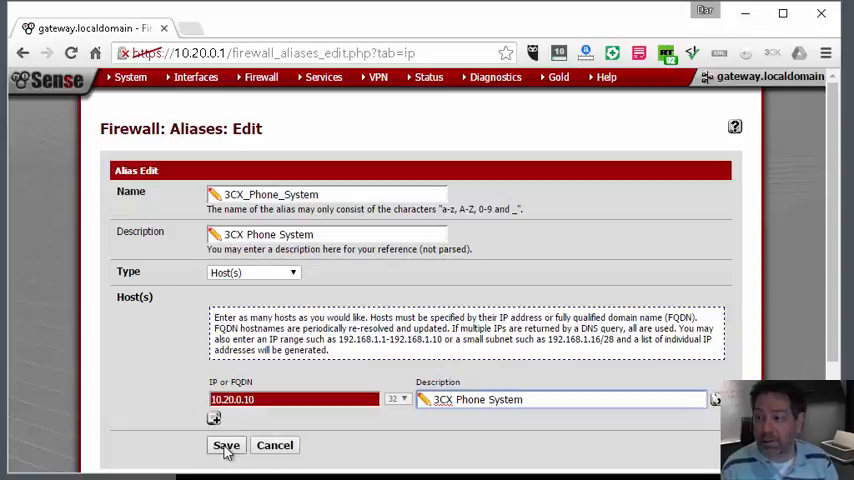
# Step: Save the 3CX_Phone_System alias and apply the alias list changes
pyautogui.click(226, 444)
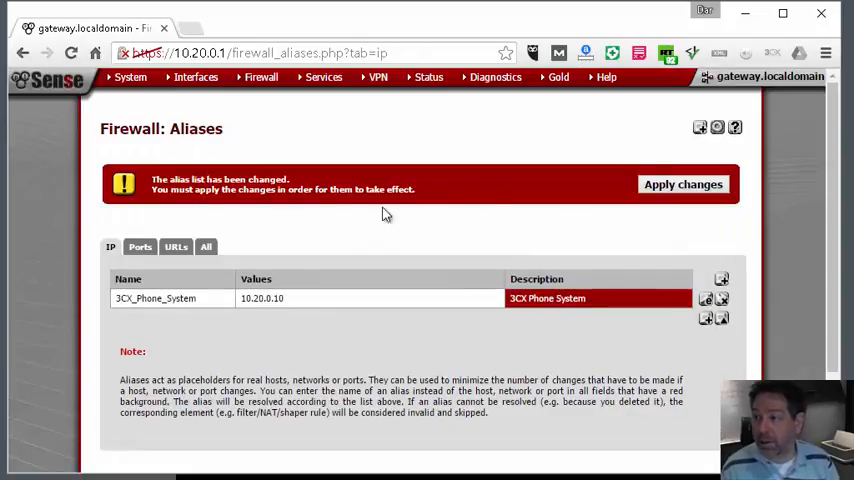
pyautogui.moveTo(604, 268)
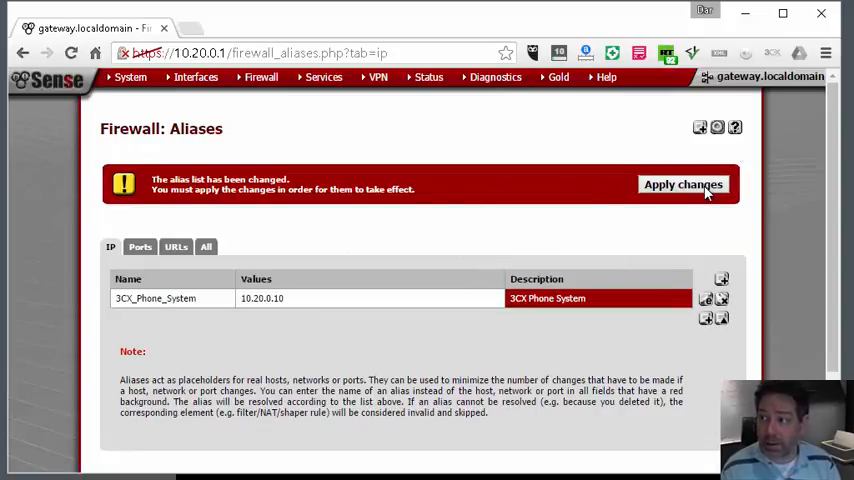
pyautogui.click(684, 184)
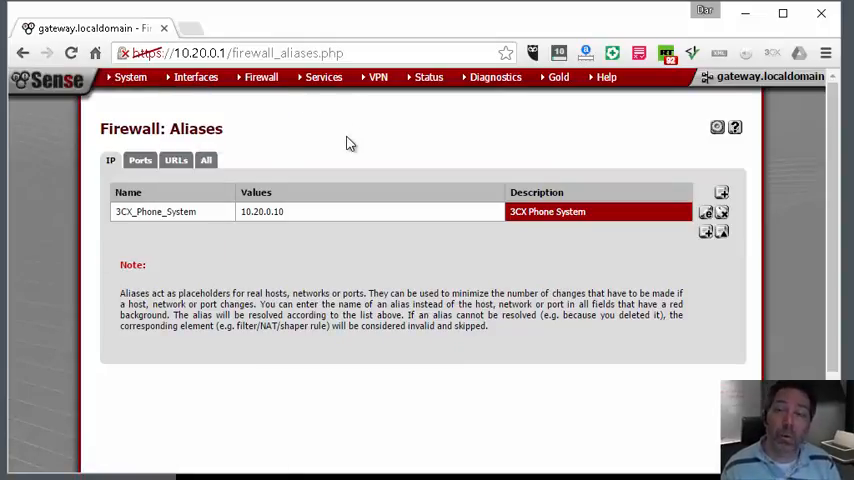
pyautogui.click(428, 76)
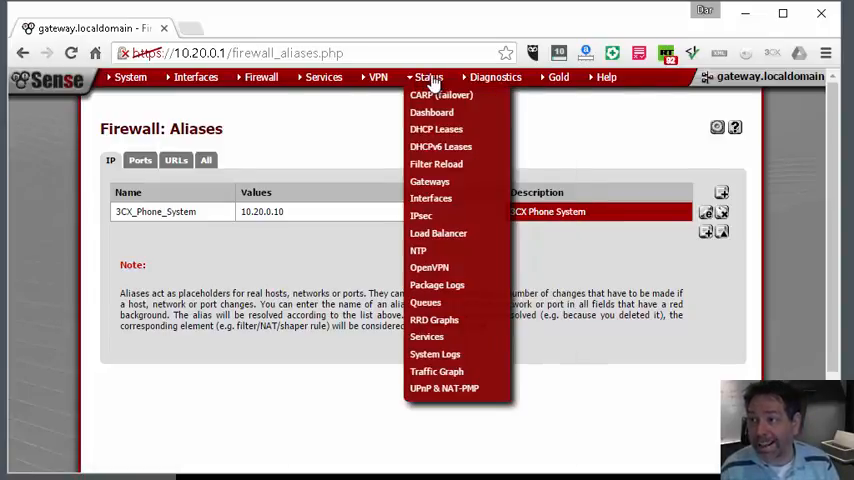
pyautogui.moveTo(438, 128)
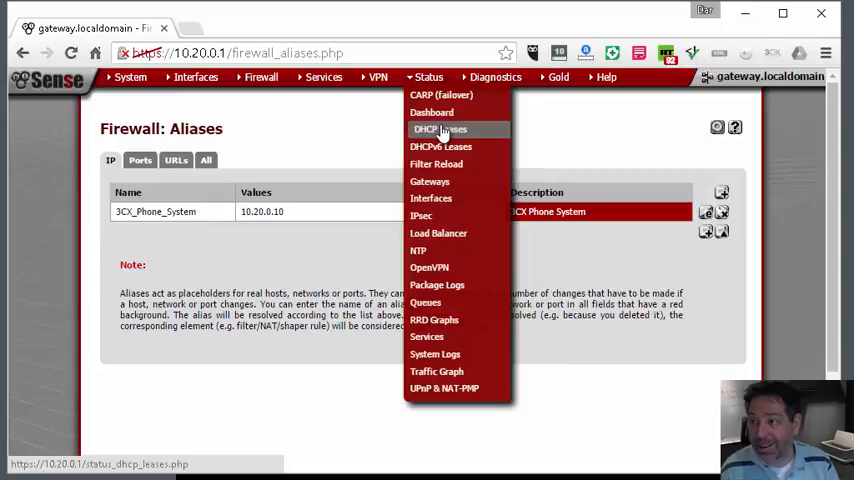
# Step: From DHCP Leases, create a static mapping reserving 10.20.0.50 for the leased device and save it
pyautogui.click(440, 128)
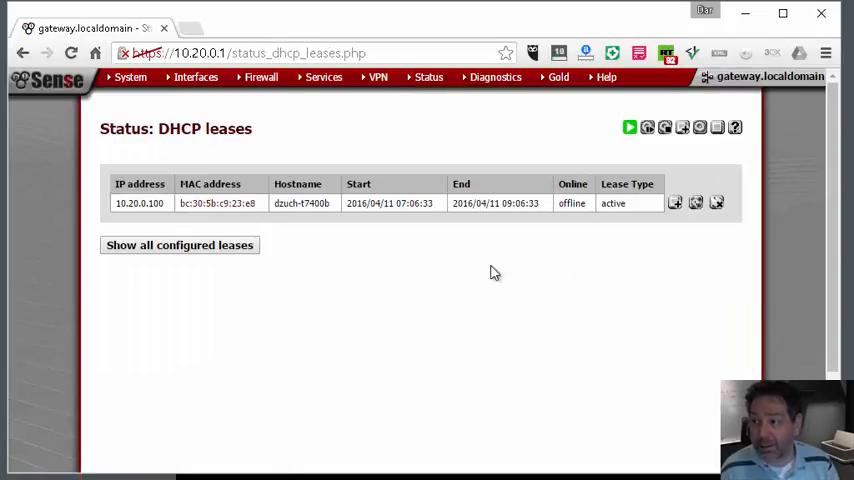
pyautogui.moveTo(152, 212)
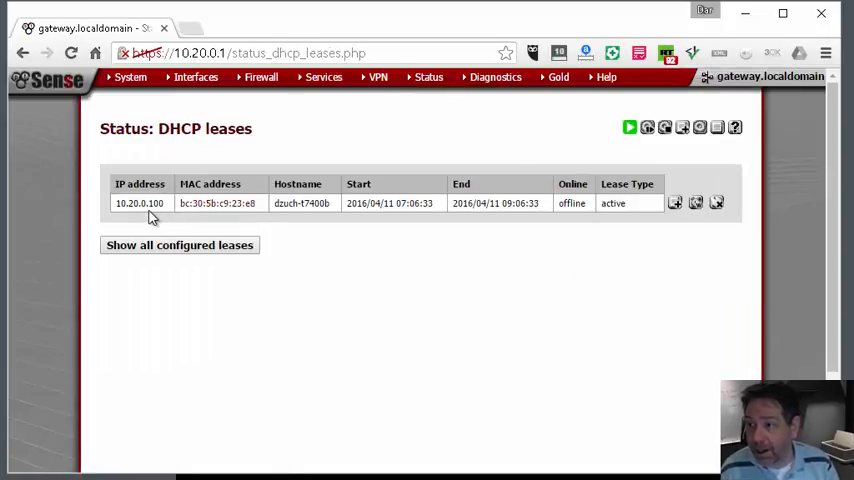
pyautogui.moveTo(664, 290)
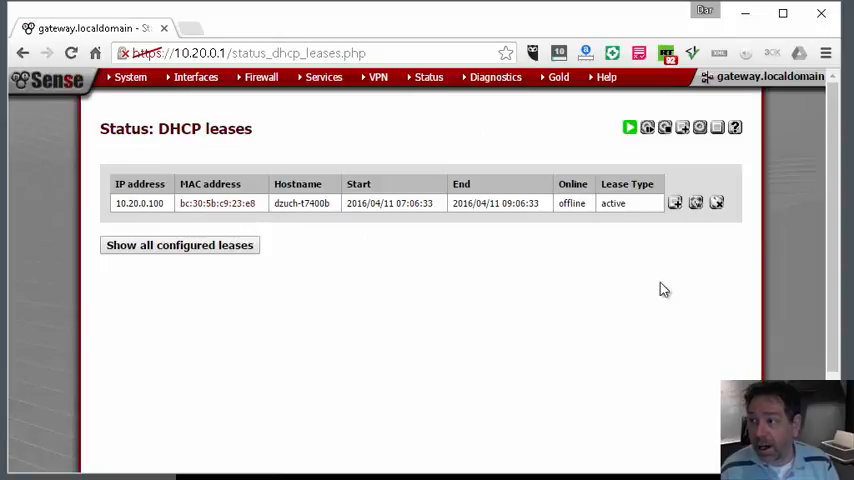
pyautogui.click(676, 202)
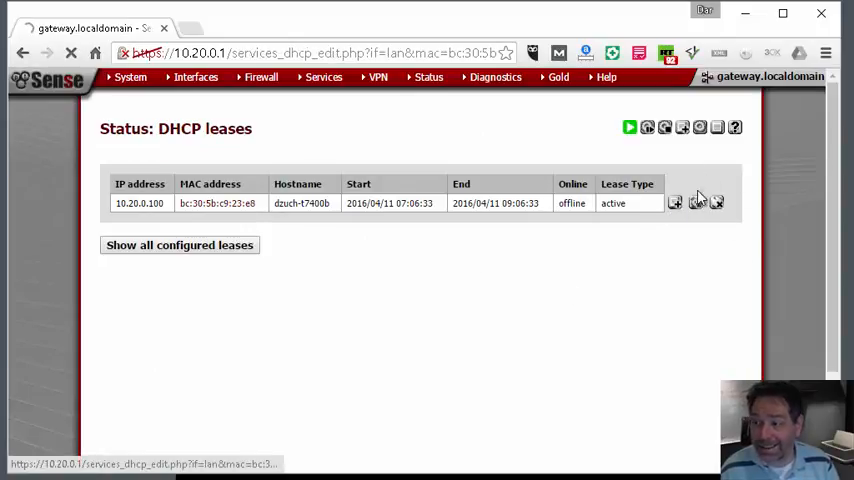
pyautogui.click(674, 204)
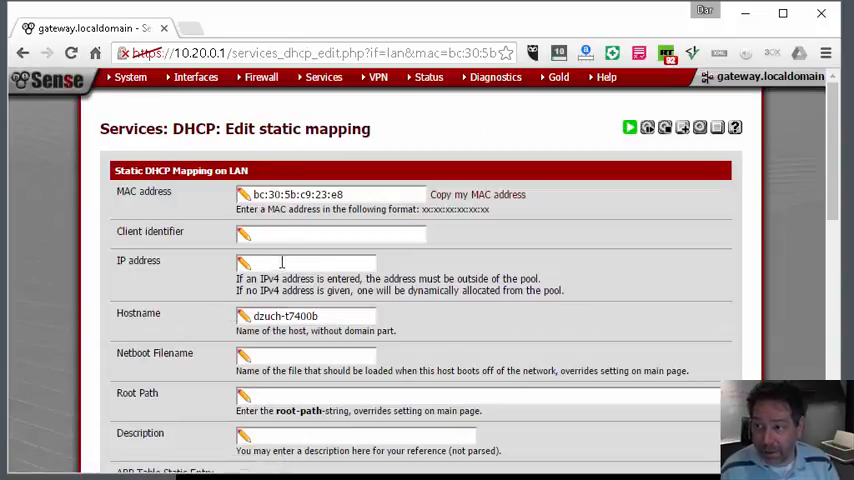
pyautogui.write('10.1')
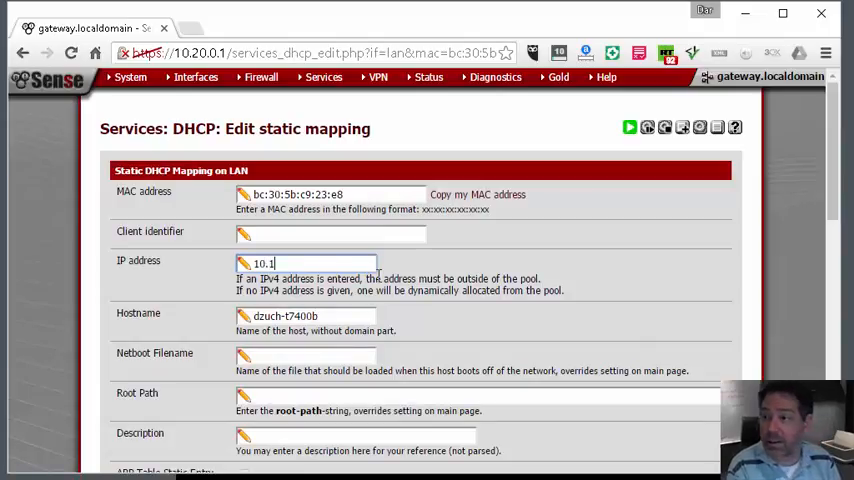
pyautogui.write('0.20.0.50')
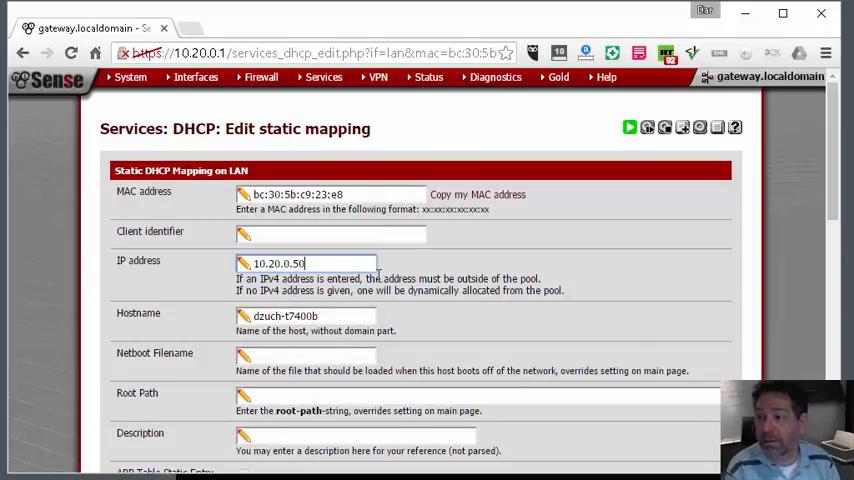
pyautogui.moveTo(612, 248)
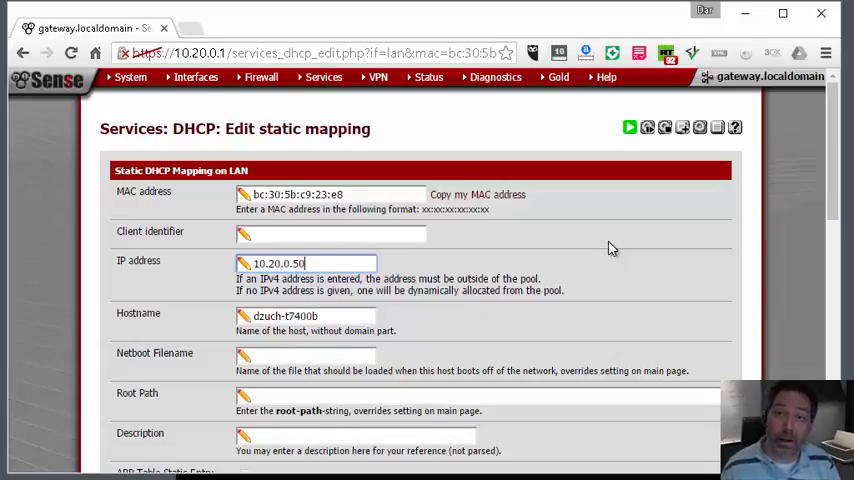
pyautogui.moveTo(596, 294)
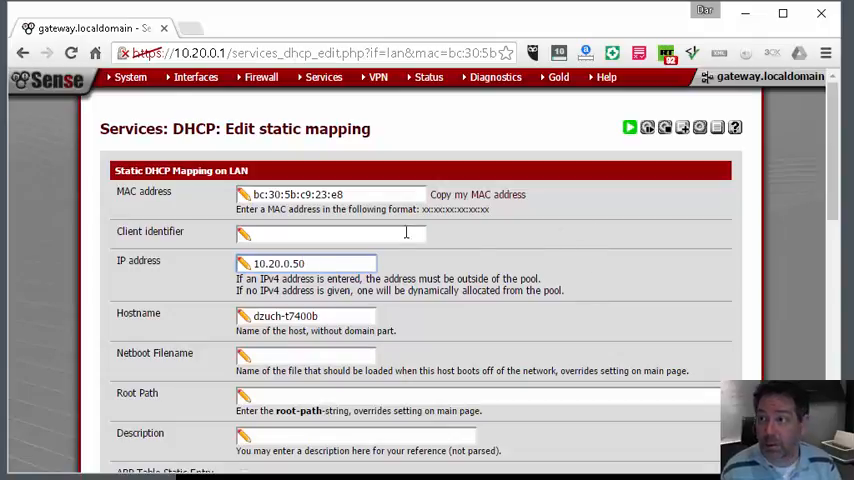
pyautogui.moveTo(452, 192)
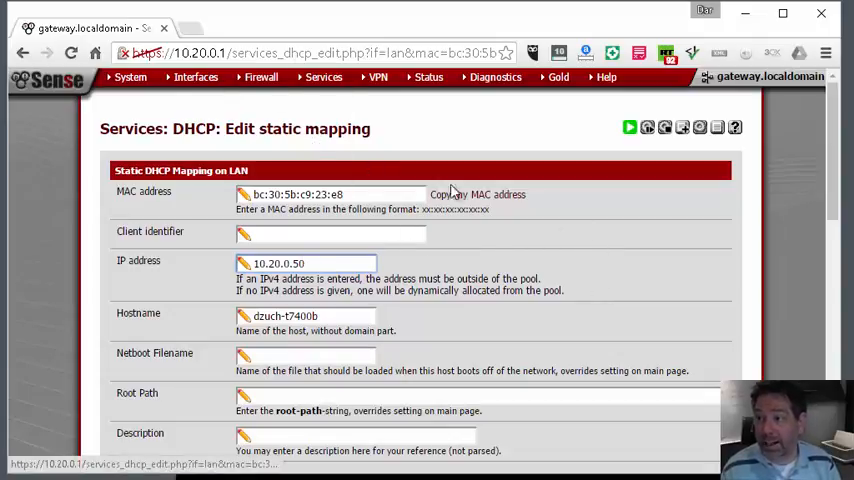
pyautogui.scroll(-3)
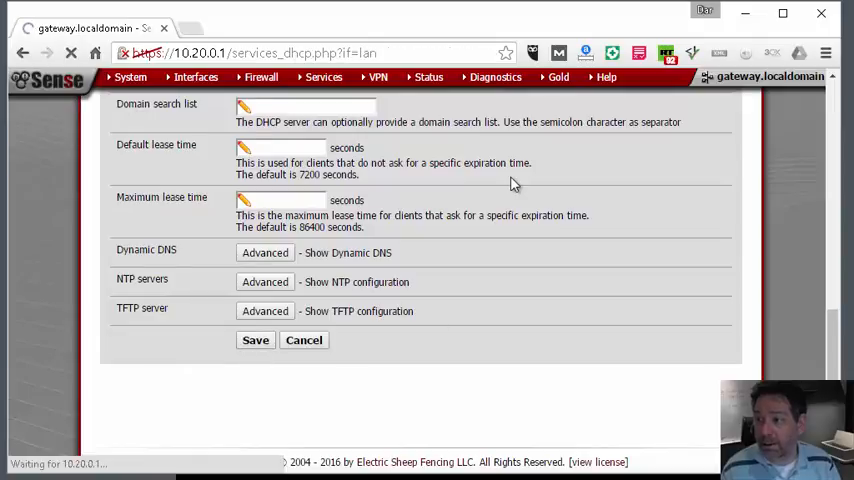
# Step: Apply the static mapping changes and check 10.20.0.50 in the LAN DHCP Static Mappings table
pyautogui.click(256, 340)
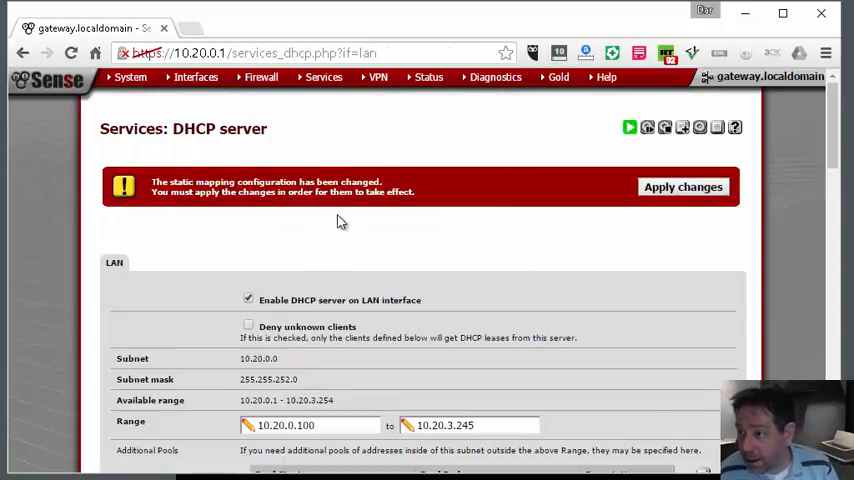
pyautogui.click(684, 188)
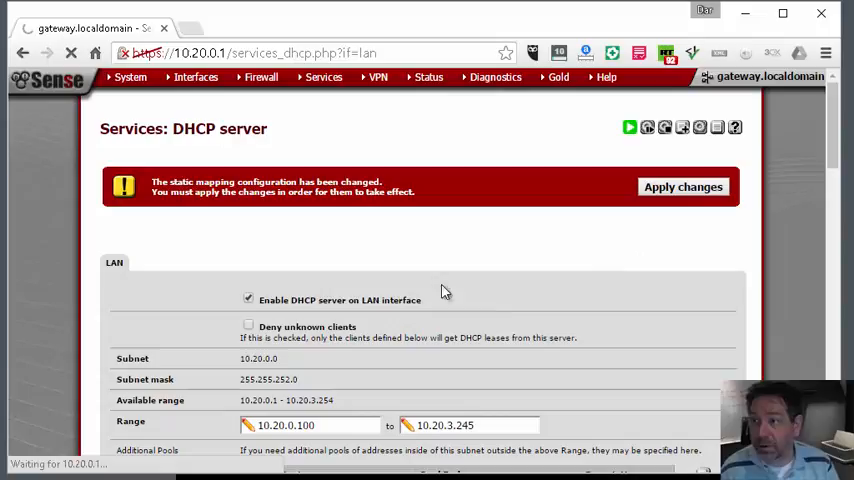
pyautogui.click(324, 76)
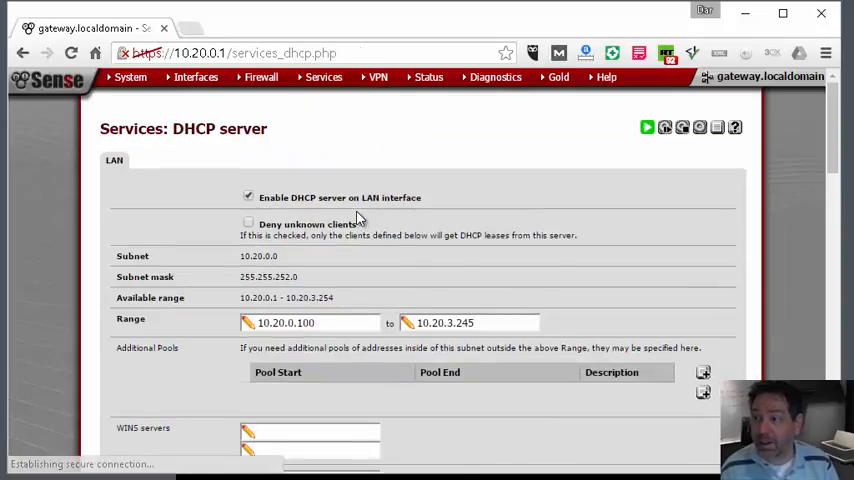
pyautogui.scroll(-3)
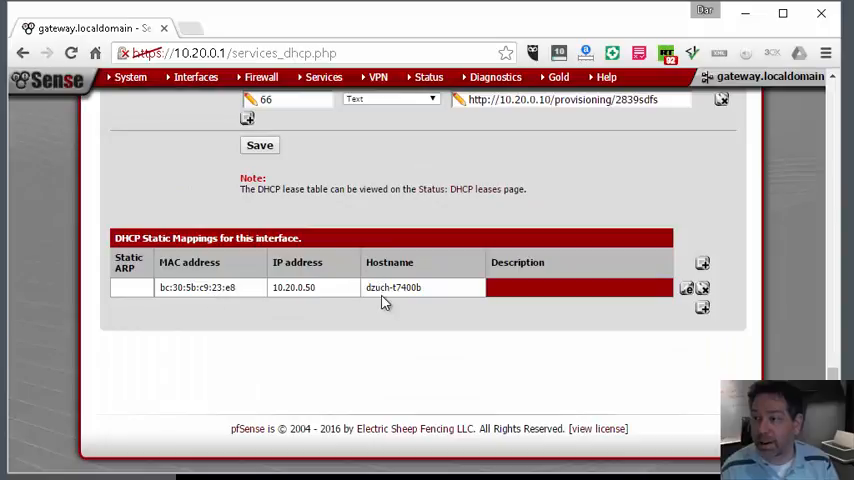
pyautogui.scroll(3)
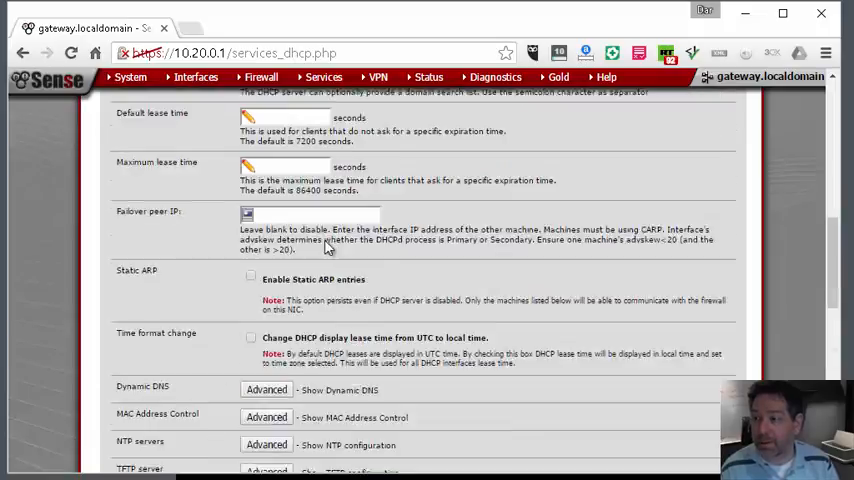
# Step: Create a new alias named Trusted_Devices with a description about devices that have internet
pyautogui.click(260, 76)
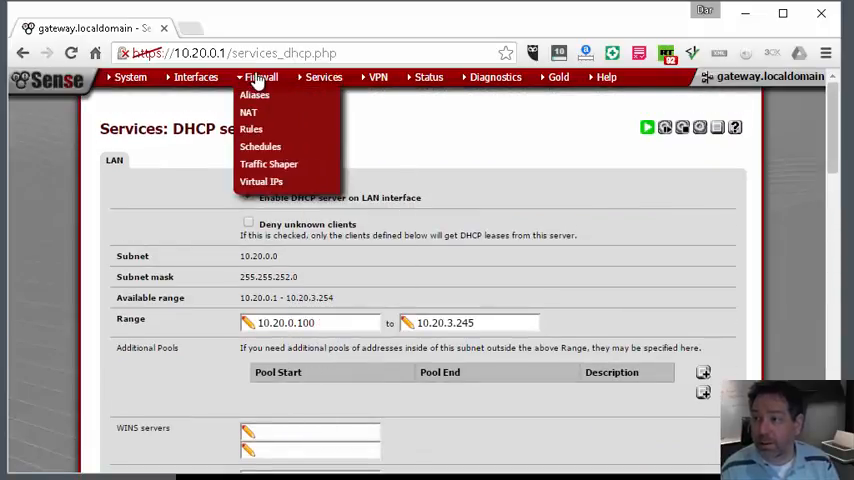
pyautogui.moveTo(256, 130)
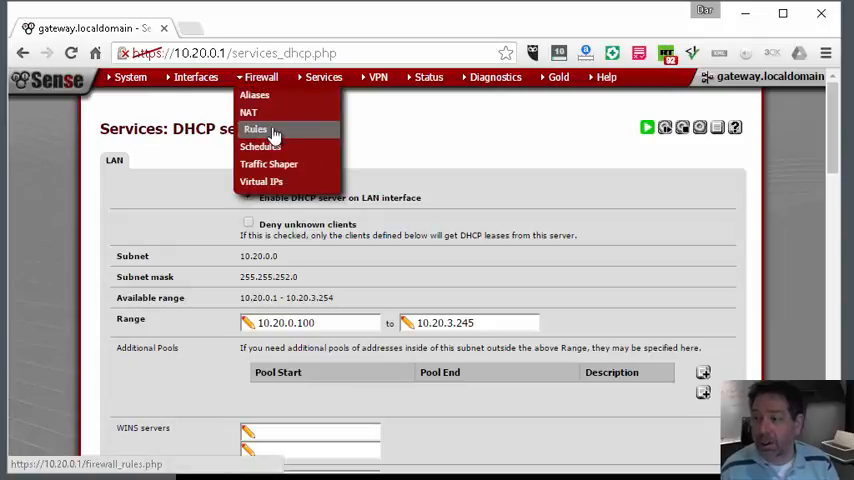
pyautogui.click(254, 94)
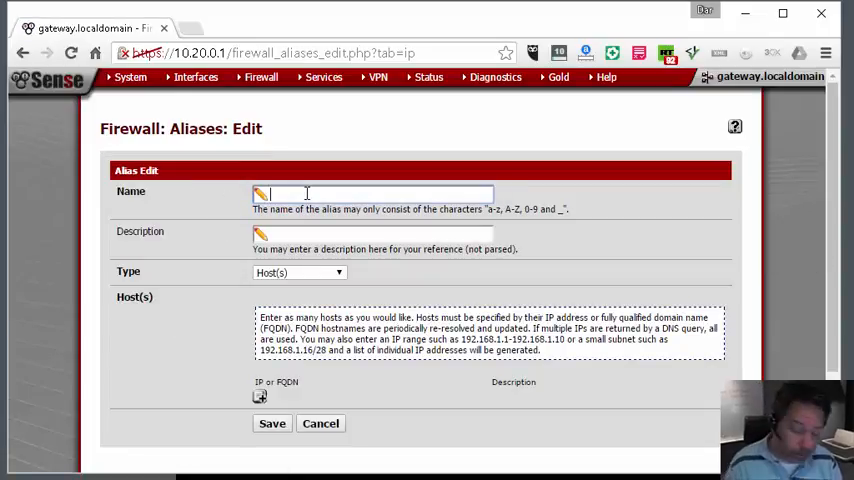
pyautogui.write('Trust')
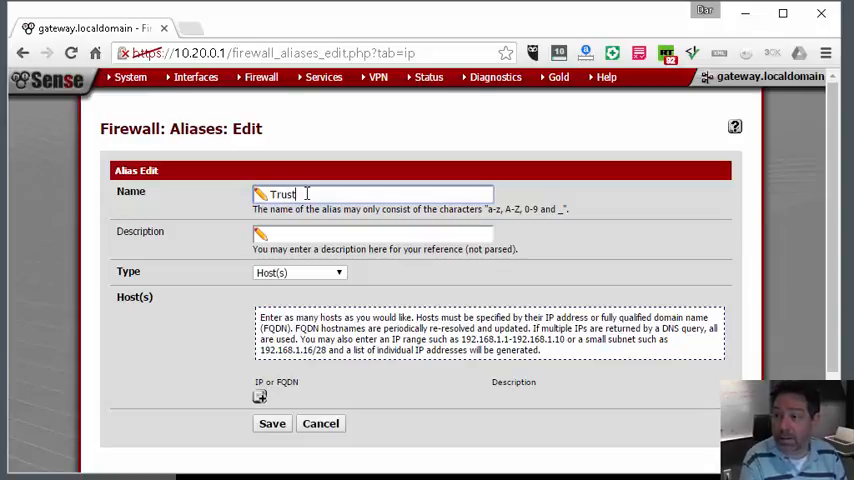
pyautogui.write('ed_Devices')
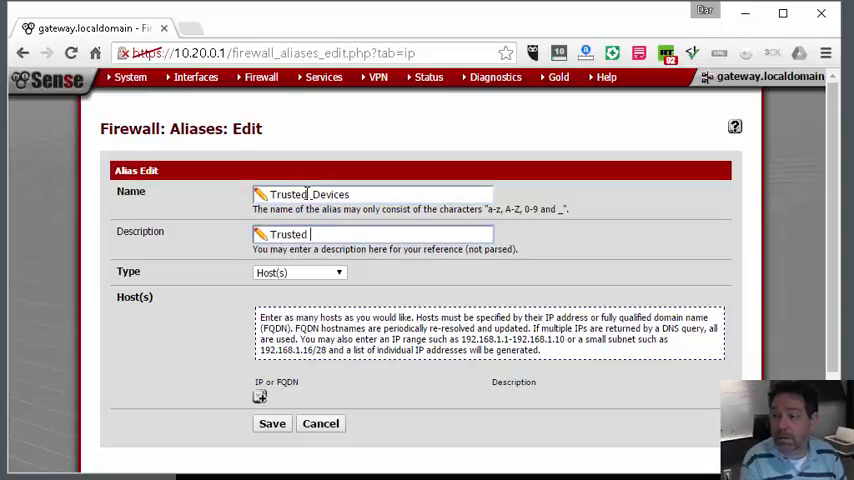
pyautogui.write('Devices that')
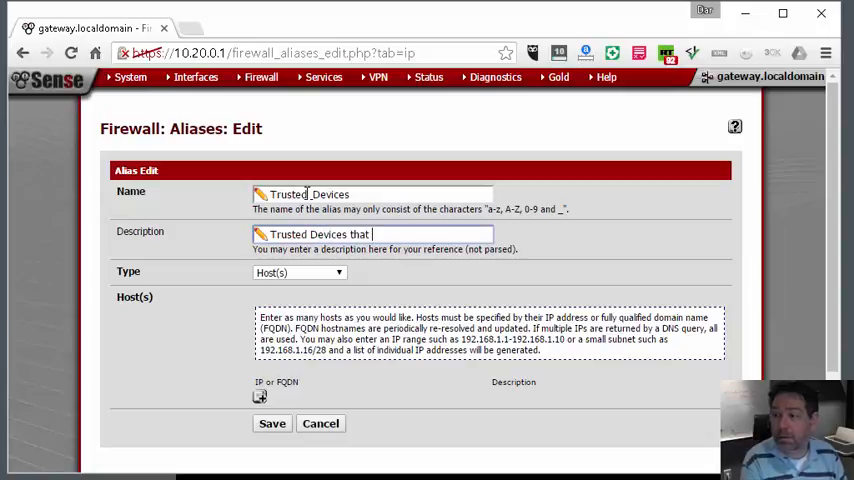
pyautogui.write('have interen')
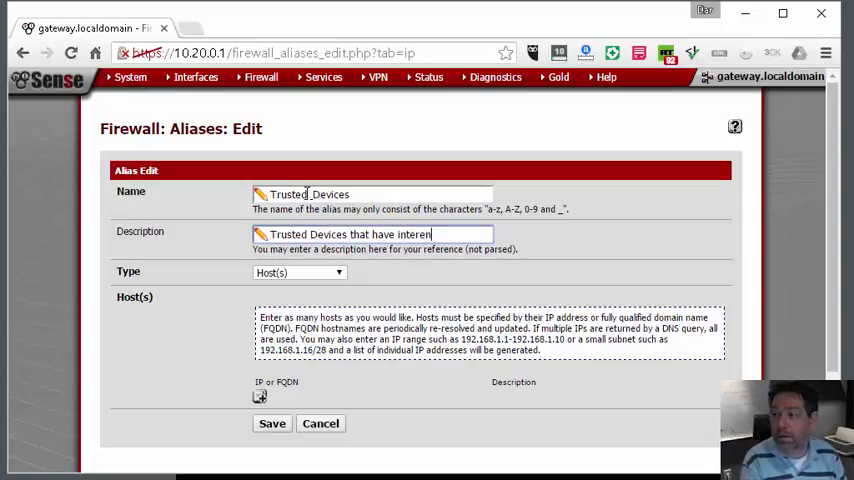
pyautogui.press('Backspace')
pyautogui.write('net access')
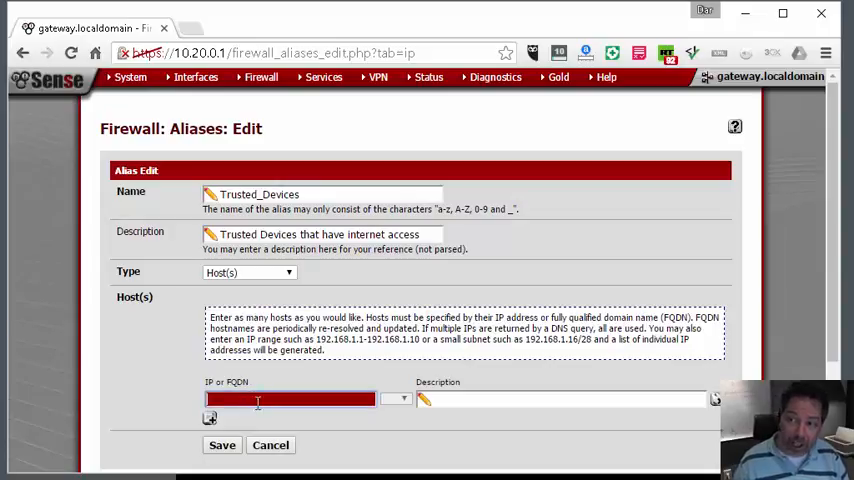
# Step: Add host 10.20.0.50 to the alias, described as Darvin's Computer
pyautogui.write('10.')
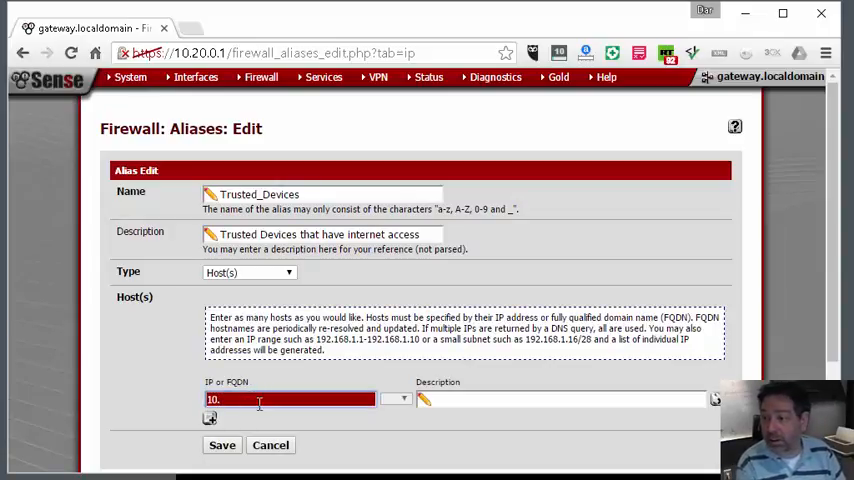
pyautogui.write('100.0')
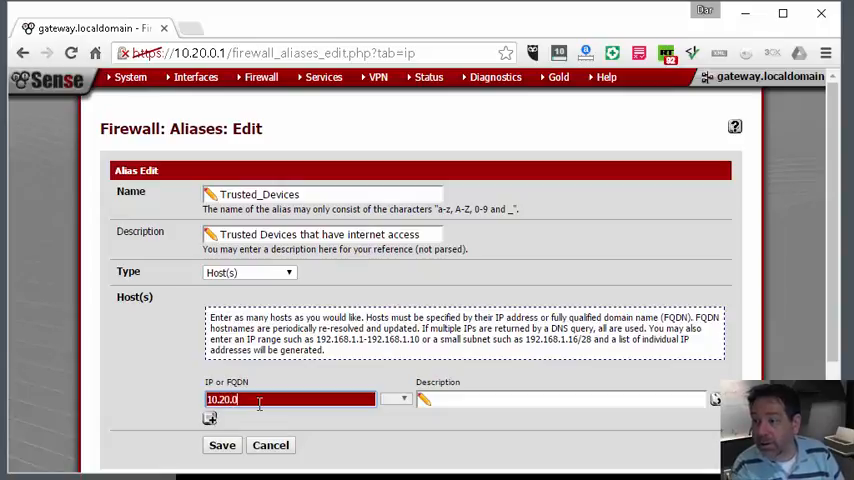
pyautogui.write('.50')
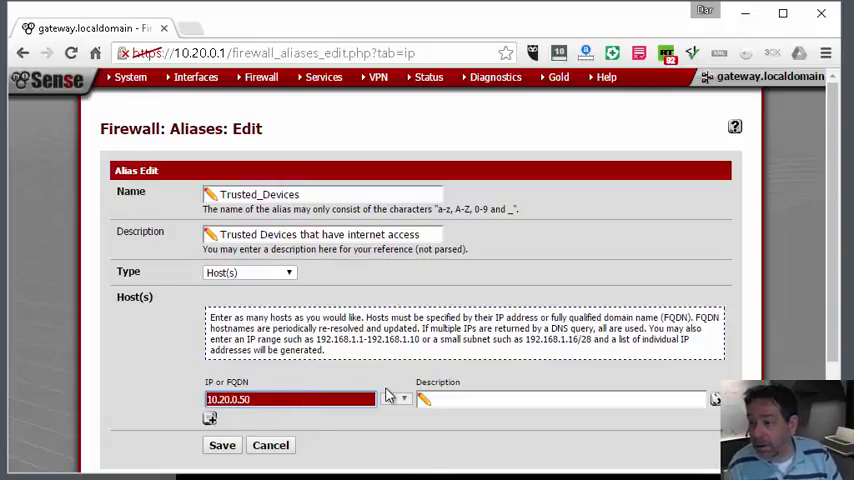
pyautogui.click(560, 400)
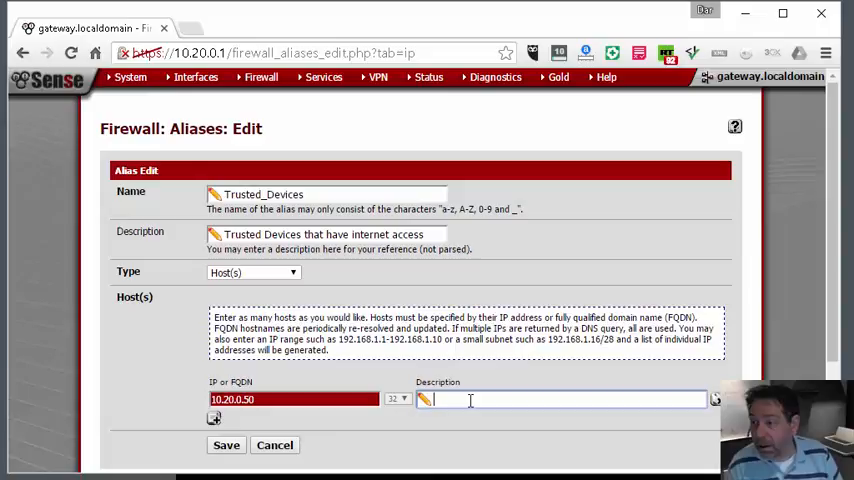
pyautogui.write("Darvin's")
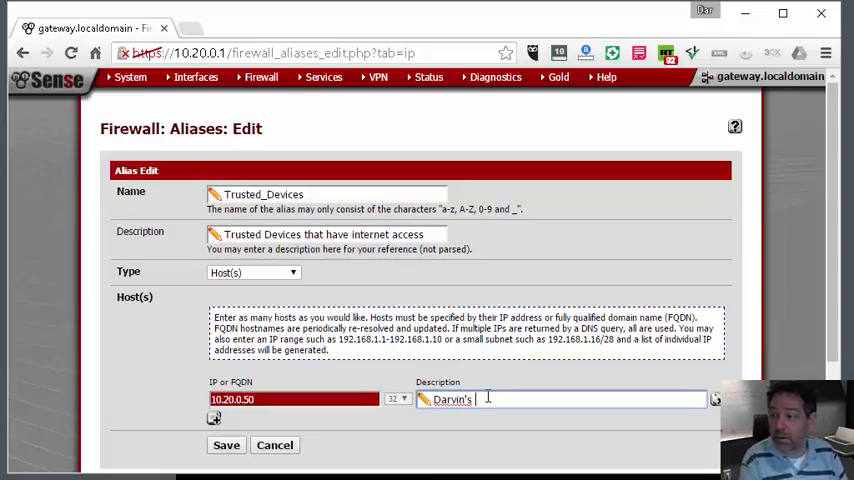
pyautogui.write('Computer')
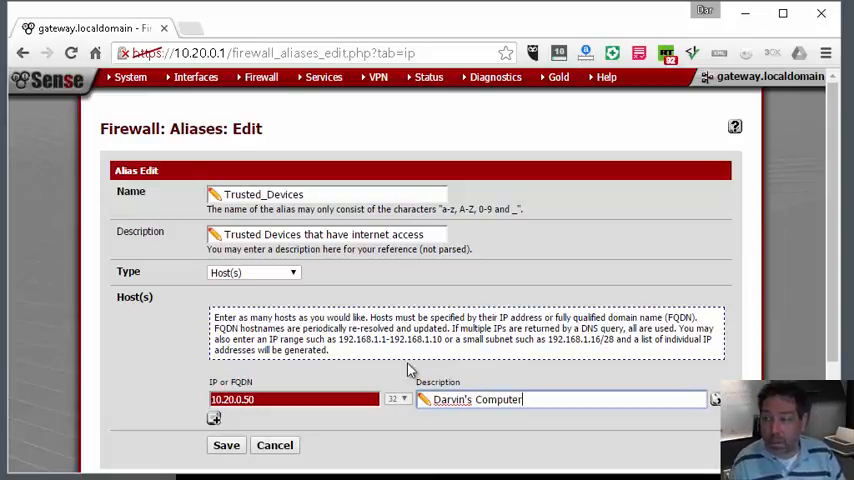
pyautogui.moveTo(172, 314)
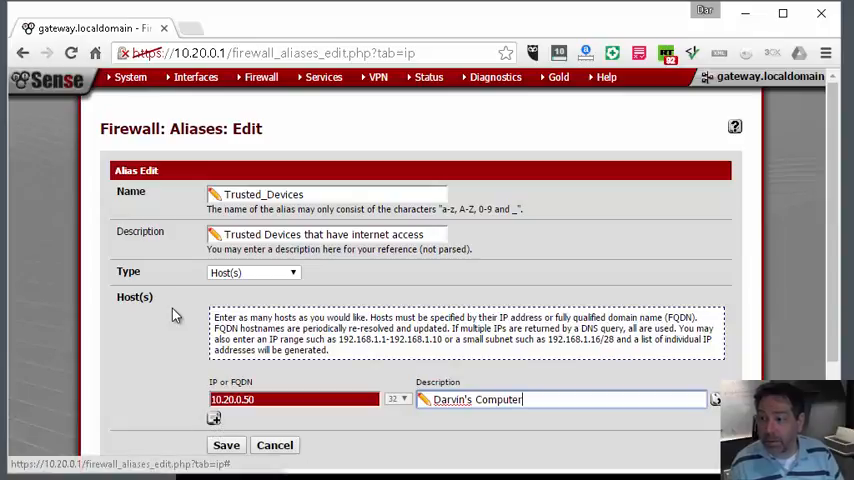
# Step: Add an extra host row, then delete the empty row again
pyautogui.click(212, 418)
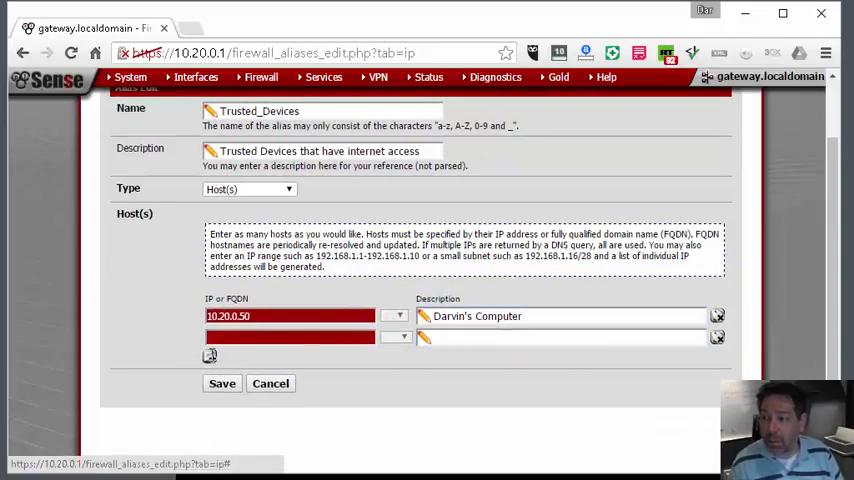
pyautogui.click(208, 356)
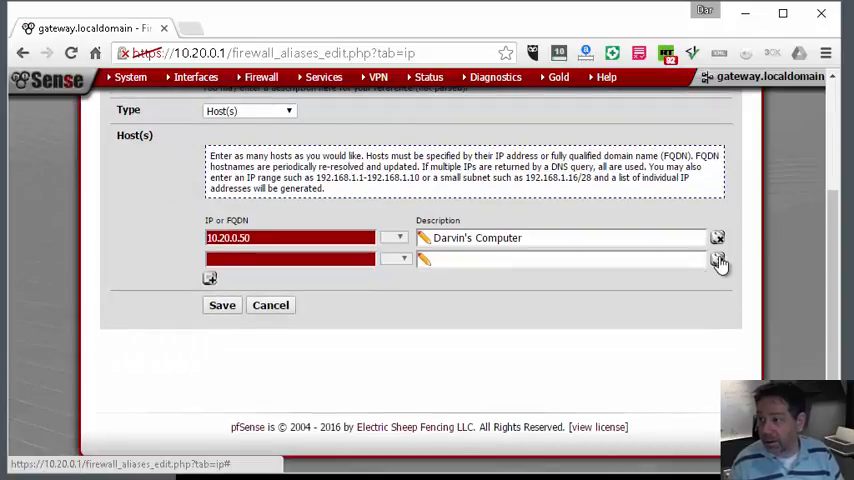
pyautogui.click(718, 260)
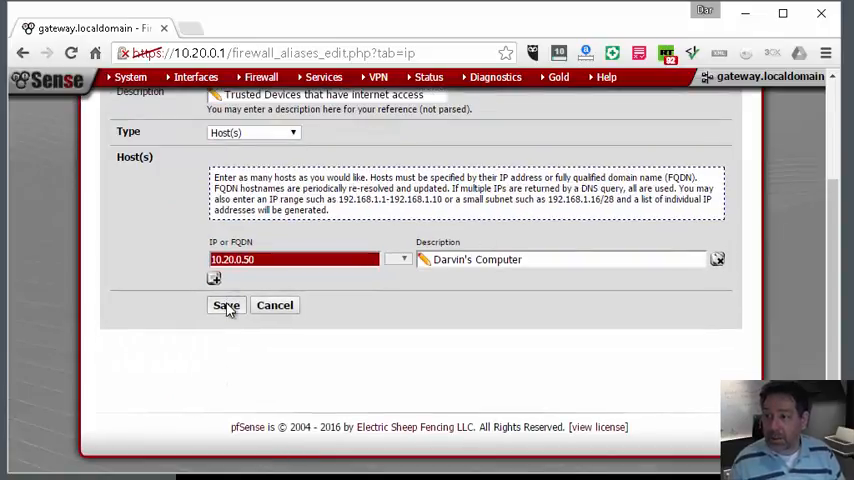
# Step: Save the Trusted_Devices alias, then briefly start and cancel a new empty Host(s) alias
pyautogui.click(226, 304)
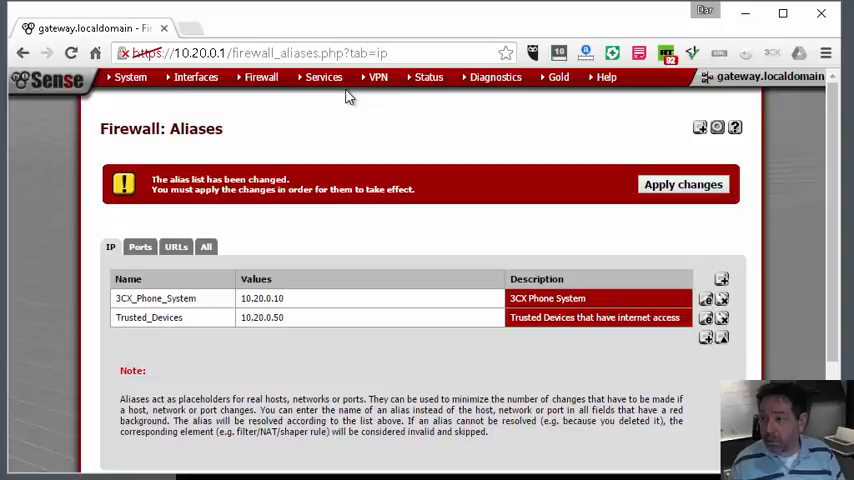
pyautogui.moveTo(482, 324)
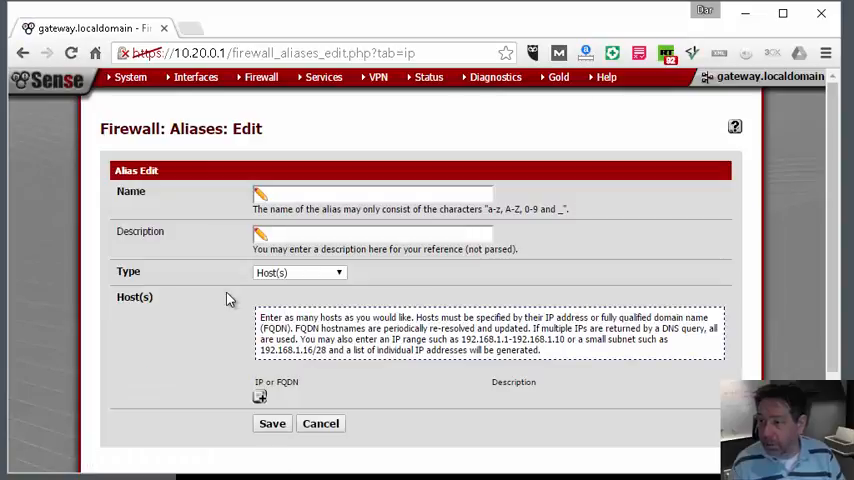
pyautogui.click(300, 272)
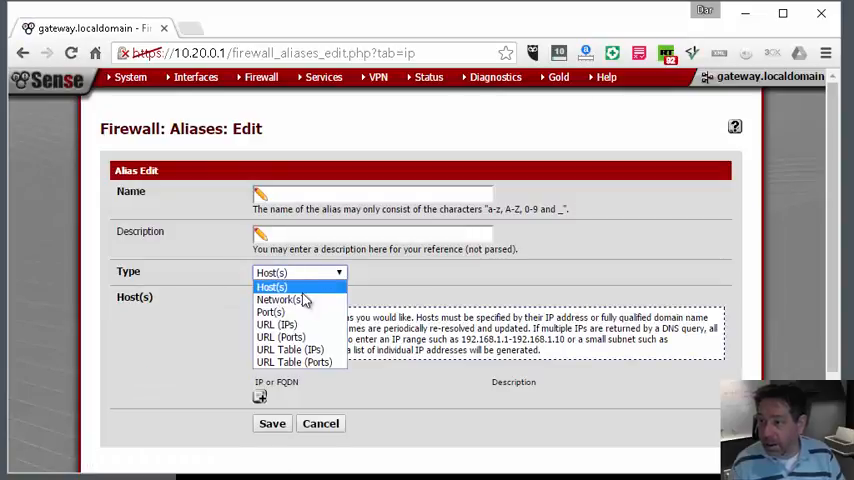
pyautogui.moveTo(370, 284)
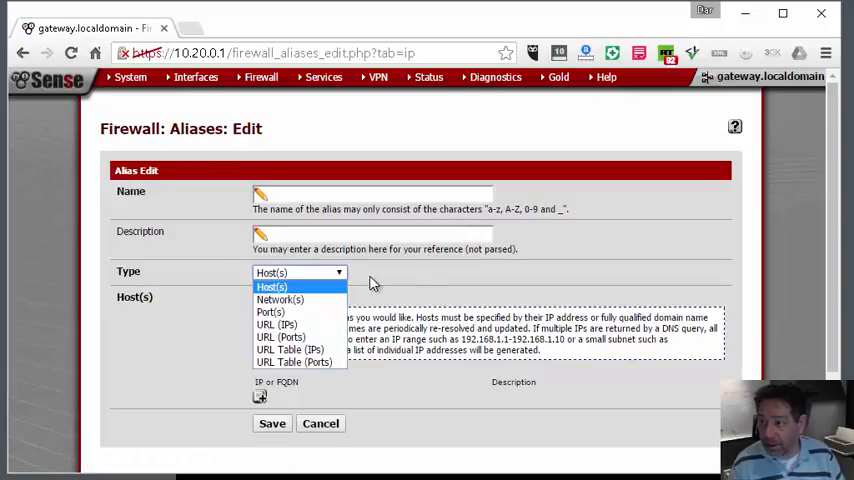
pyautogui.click(272, 288)
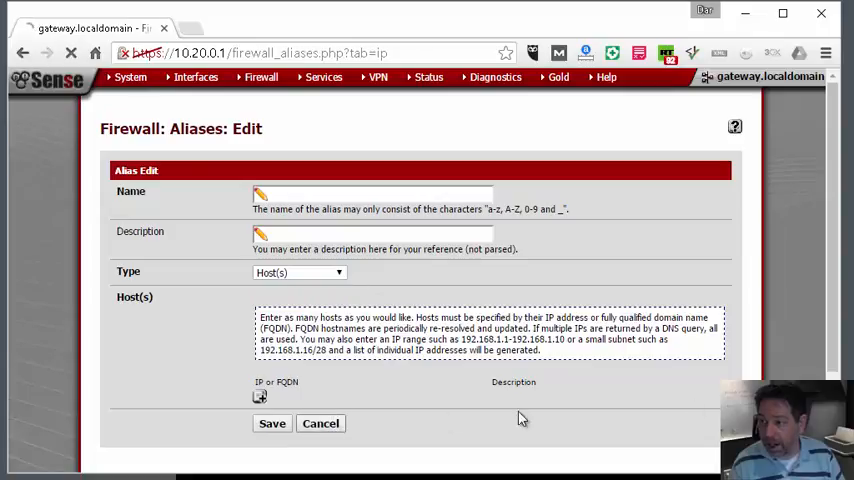
pyautogui.click(272, 424)
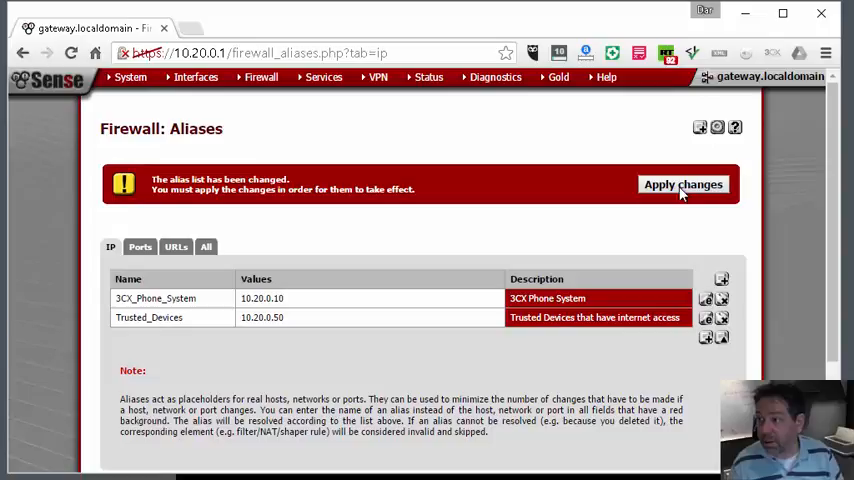
# Step: Apply the pending alias changes, dismiss the notice and select the 10.20.0.50 address
pyautogui.click(684, 184)
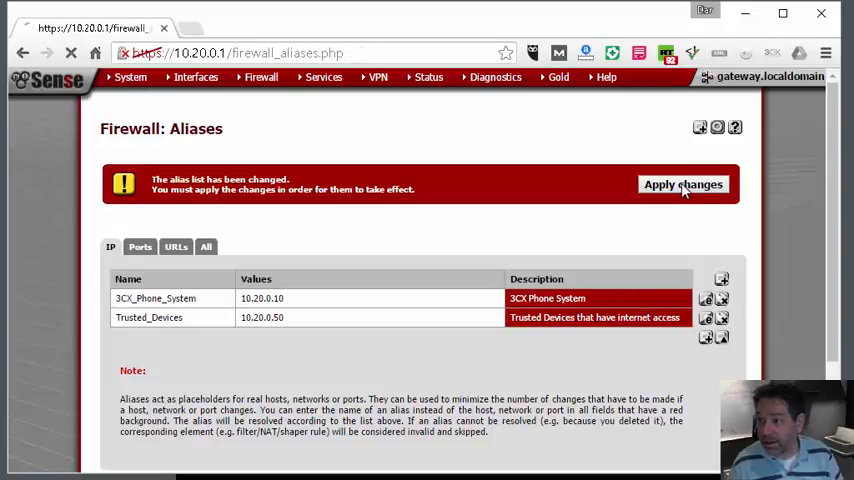
pyautogui.click(684, 184)
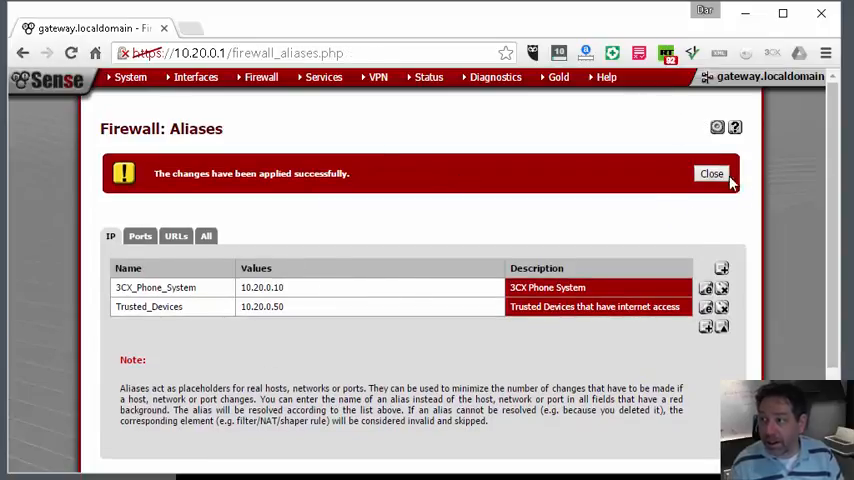
pyautogui.click(712, 172)
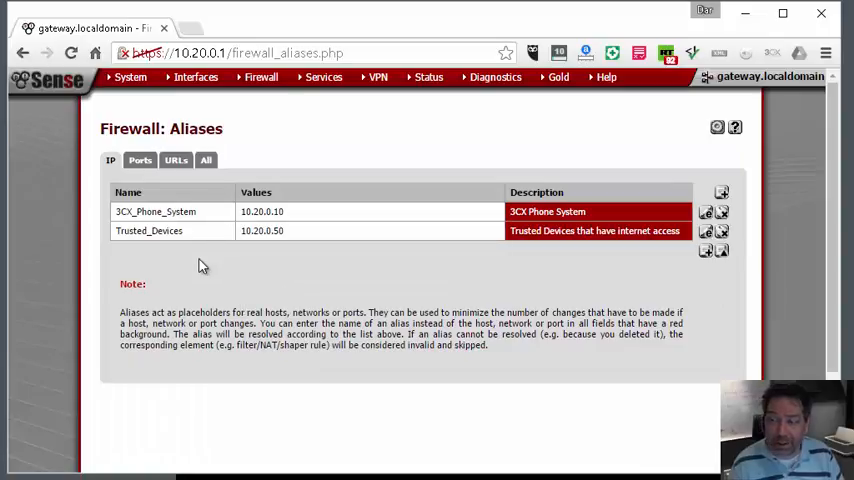
pyautogui.moveTo(296, 300)
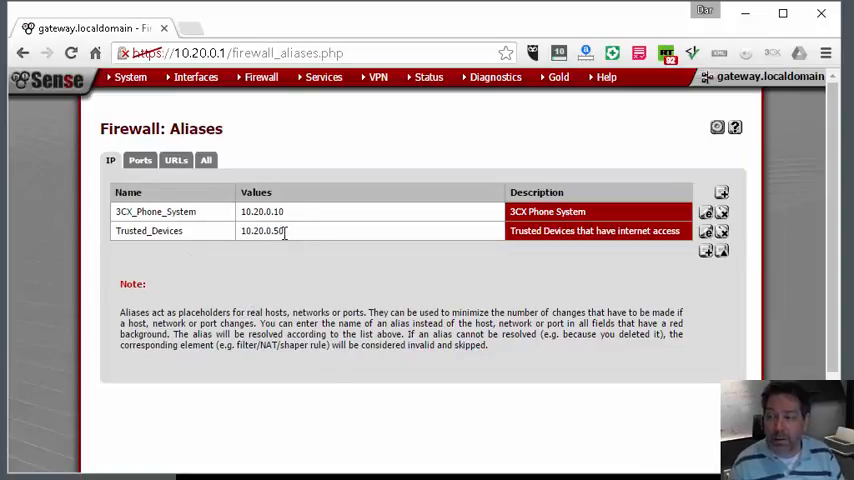
pyautogui.doubleClick(262, 230)
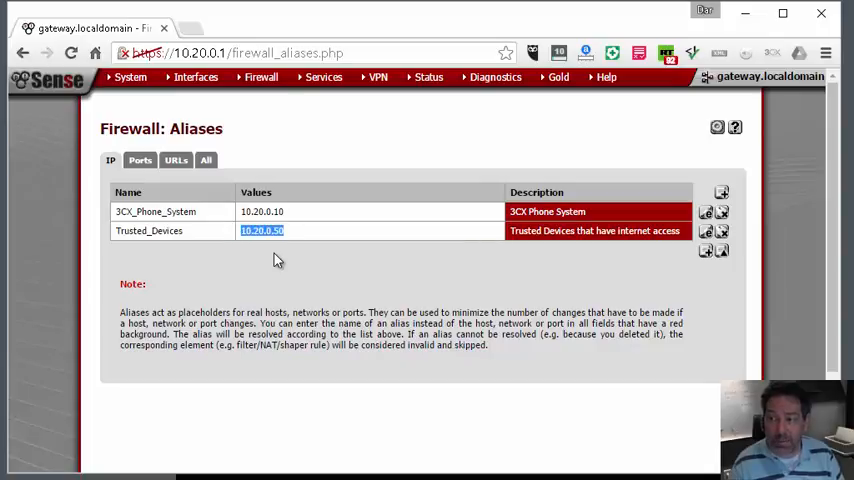
pyautogui.moveTo(280, 246)
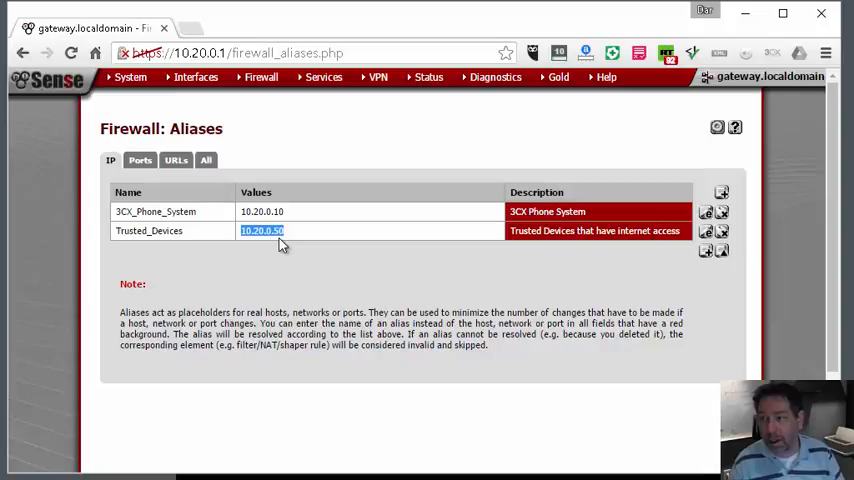
pyautogui.moveTo(304, 256)
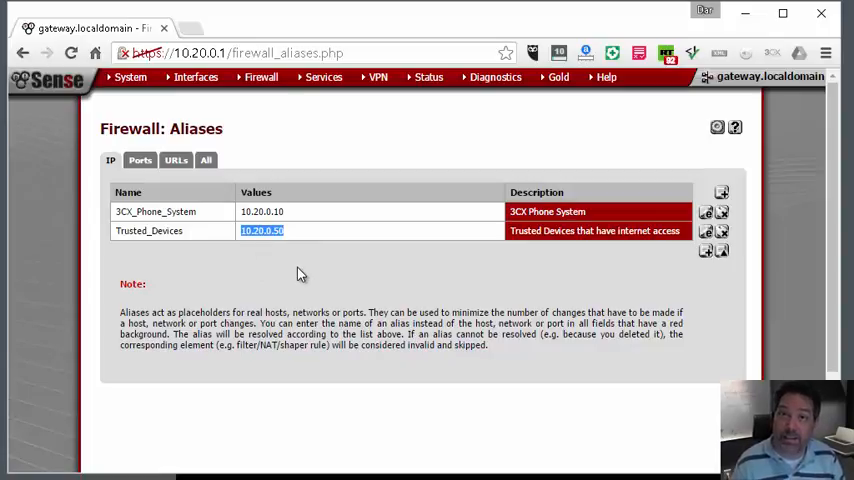
pyautogui.moveTo(332, 246)
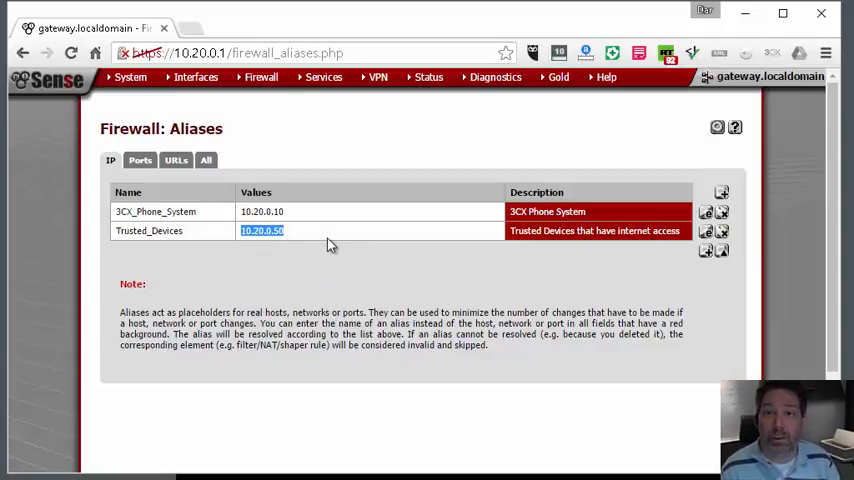
pyautogui.moveTo(238, 246)
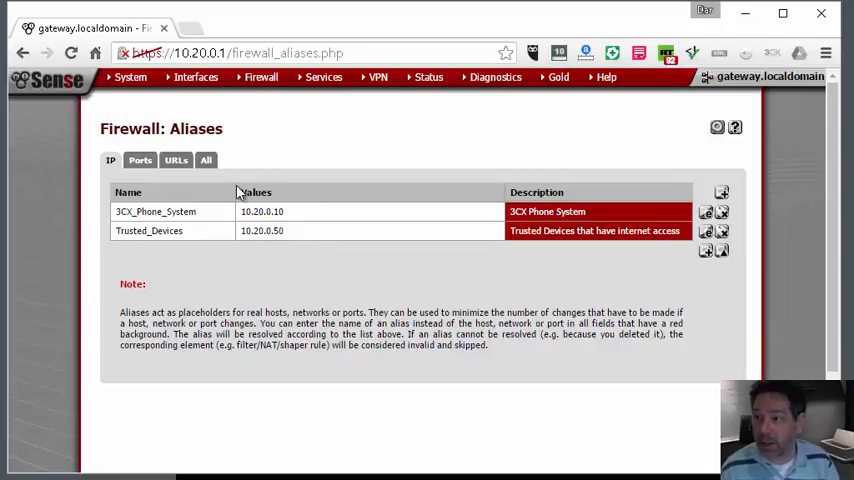
# Step: Show Firewall > Rules for the LAN interface with its default rules
pyautogui.click(324, 76)
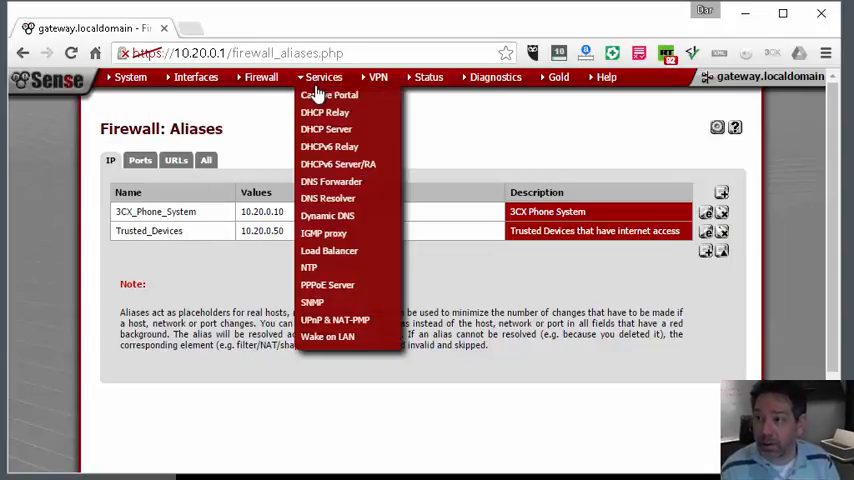
pyautogui.click(260, 76)
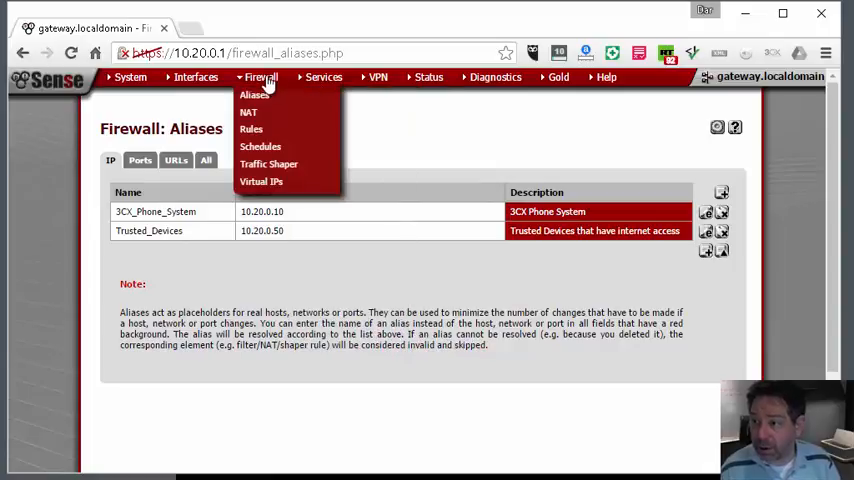
pyautogui.click(252, 128)
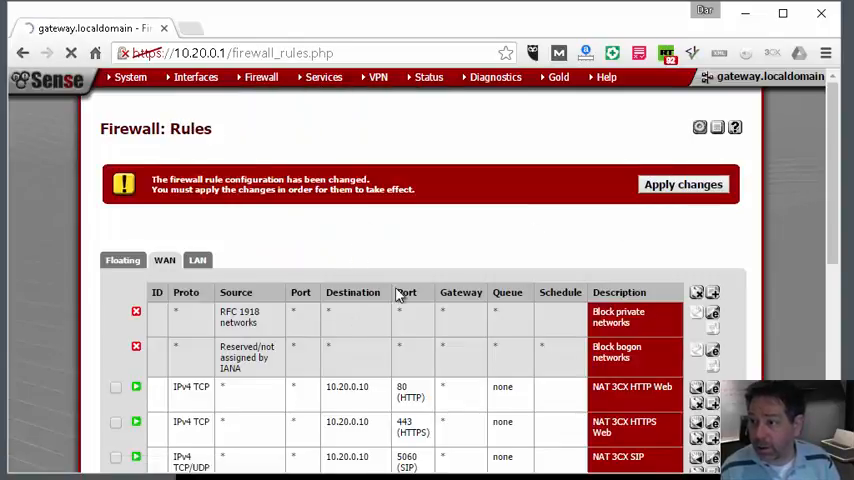
pyautogui.click(196, 160)
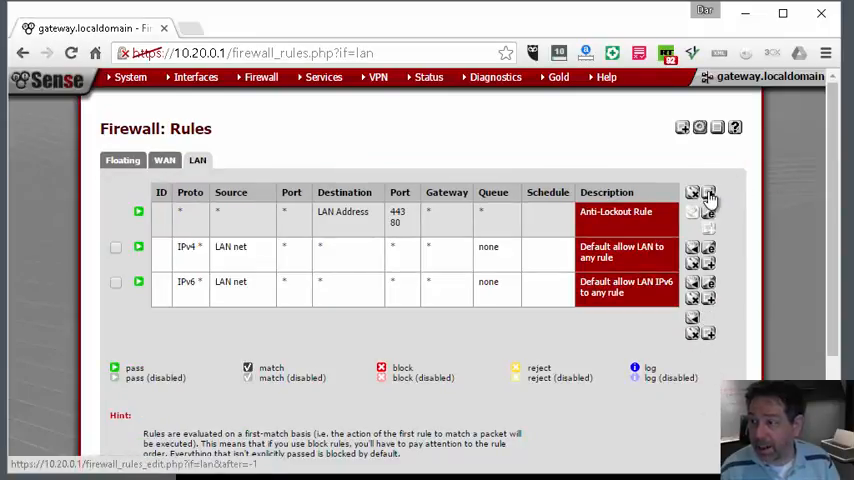
# Step: Add a top LAN pass rule with source alias 3CX_Phone_System, described '3CX Phone System Allow', and save it
pyautogui.click(708, 192)
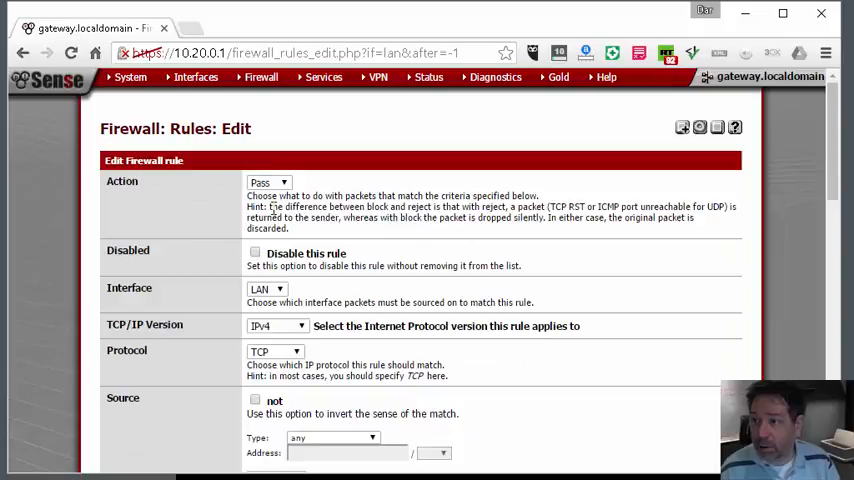
pyautogui.scroll(-3)
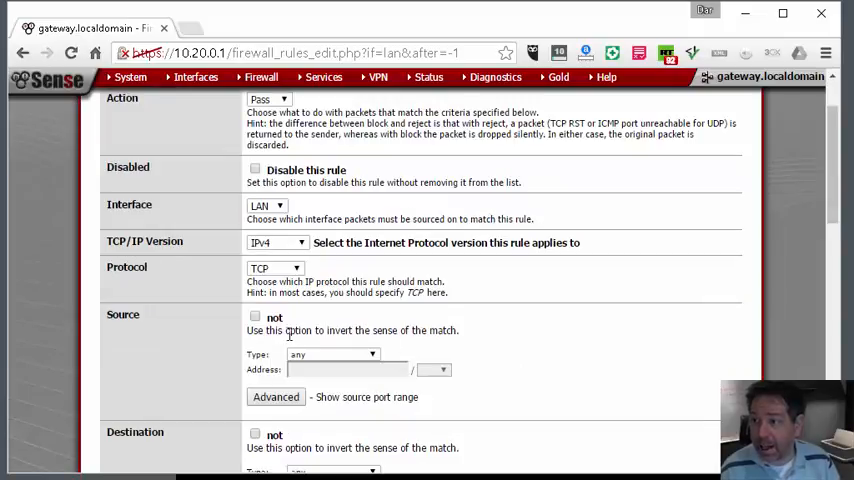
pyautogui.click(332, 354)
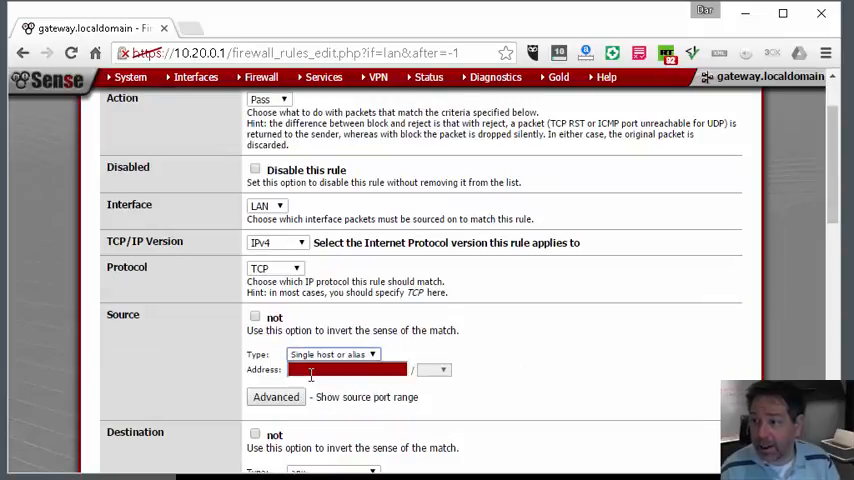
pyautogui.write('3CX_Phone_System')
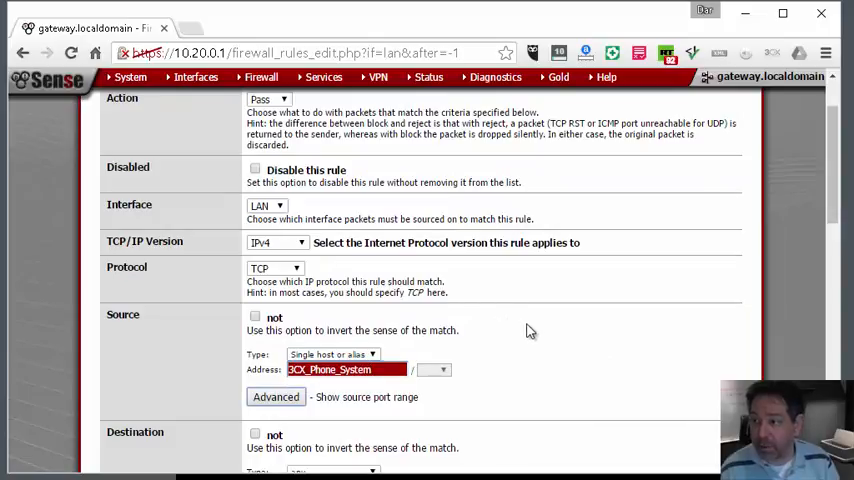
pyautogui.scroll(-3)
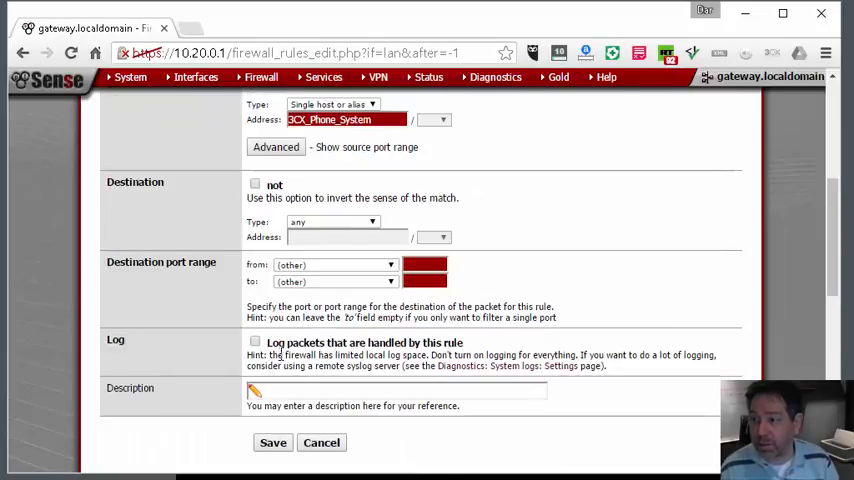
pyautogui.write('3cx')
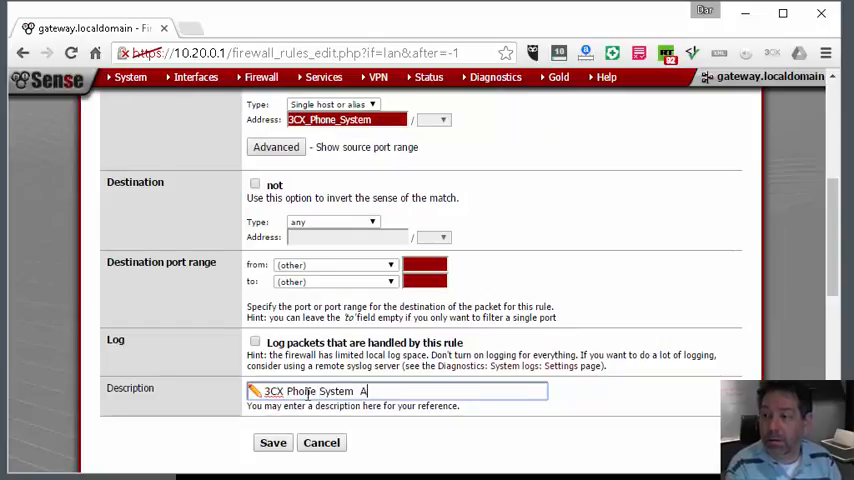
pyautogui.write('llow')
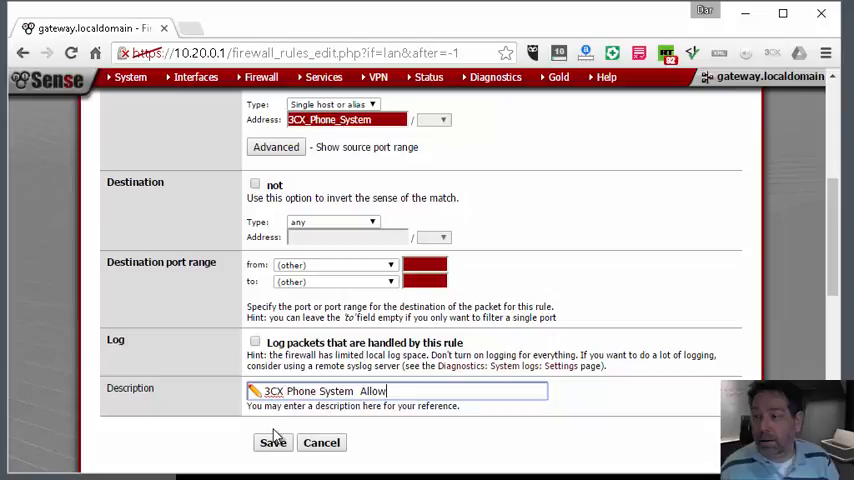
pyautogui.click(272, 442)
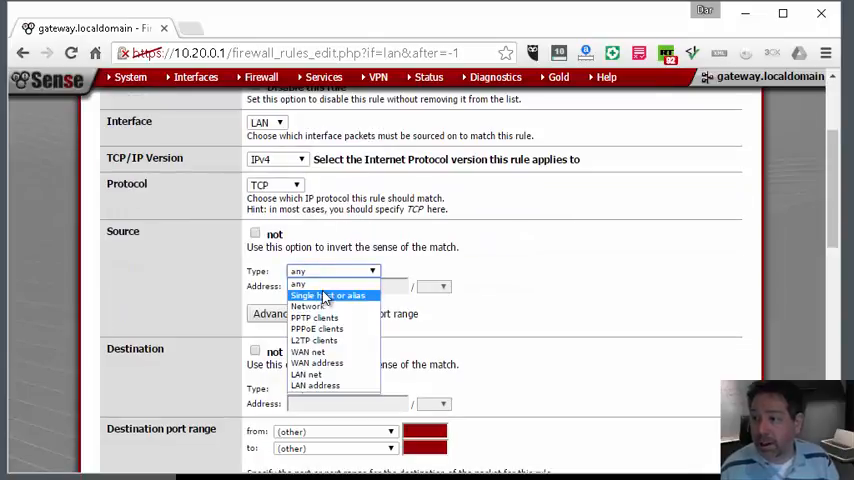
# Step: Add a LAN pass rule for alias Trusted_Devices, described 'Allow internet to our trusted devices', then begin another rule
pyautogui.click(330, 296)
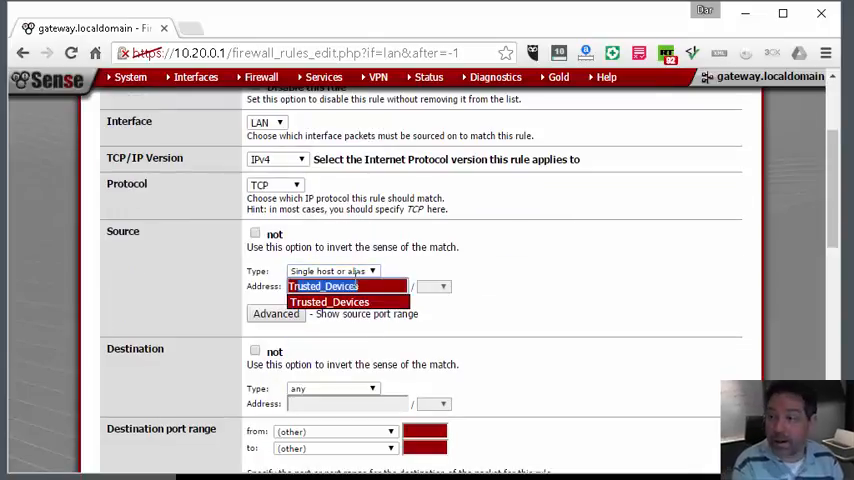
pyautogui.scroll(-3)
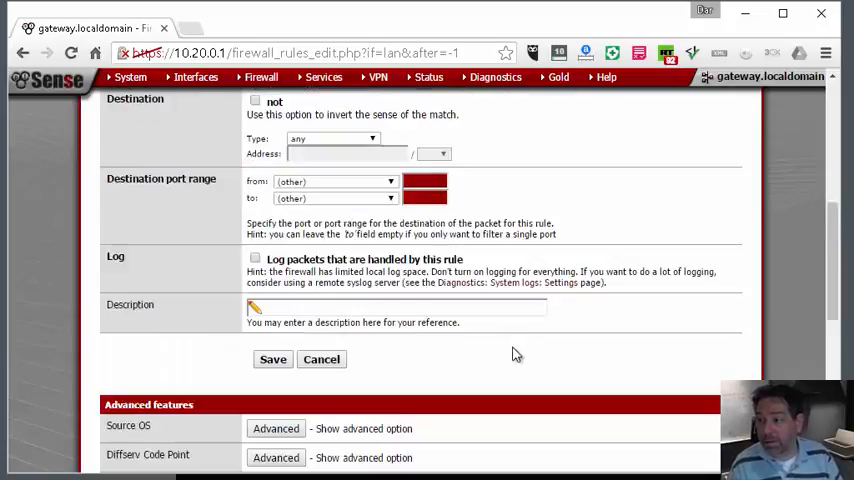
pyautogui.scroll(-3)
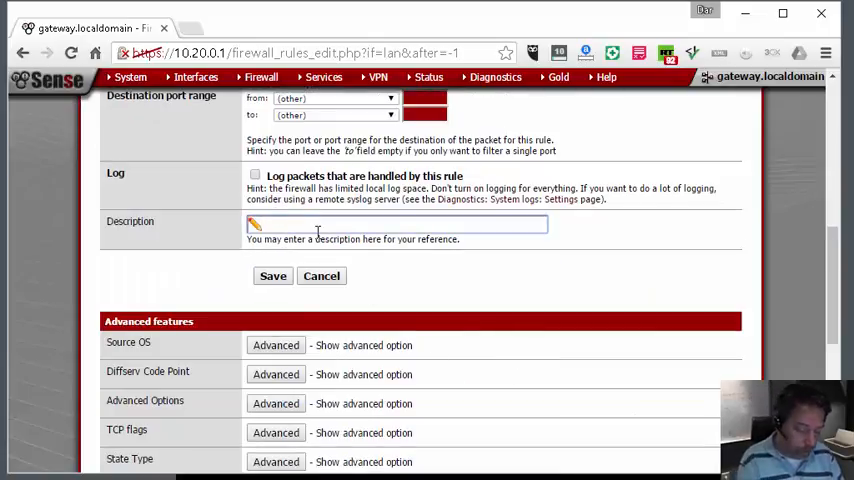
pyautogui.write('Allow interen')
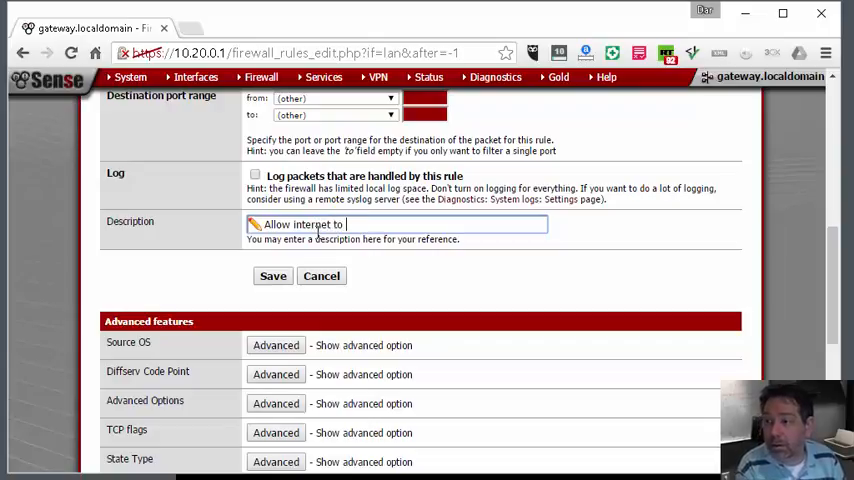
pyautogui.write('our trusted de')
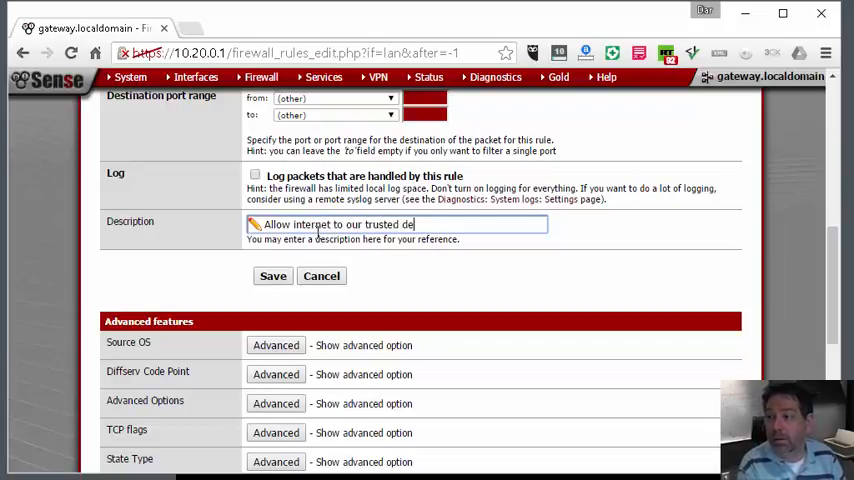
pyautogui.scroll(-3)
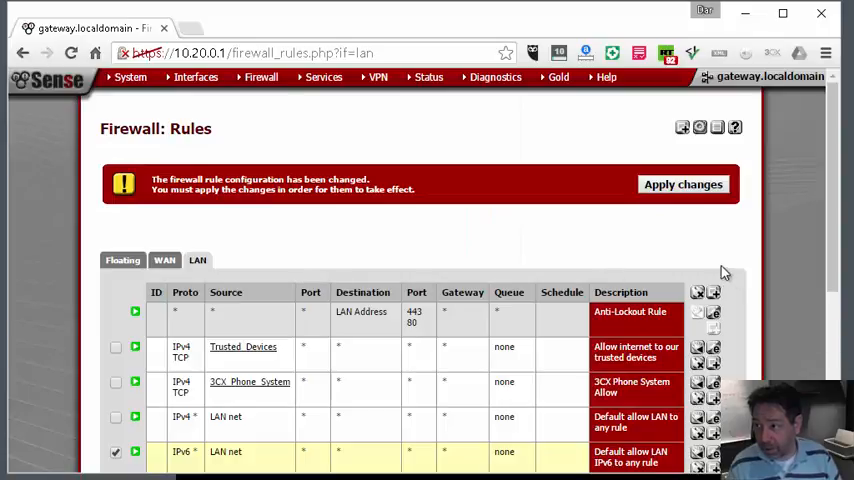
pyautogui.click(696, 292)
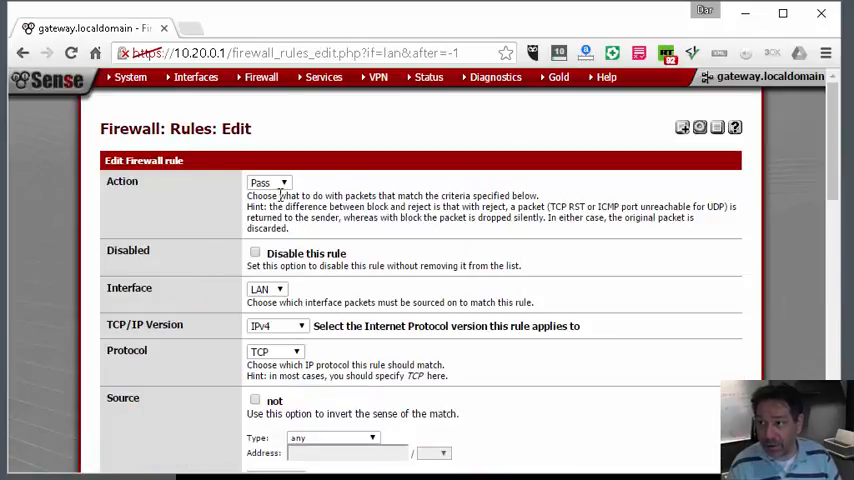
# Step: Save a LAN block rule on HTTP (80) described 'Block all Web browsing from non-trusted devices'
pyautogui.scroll(-3)
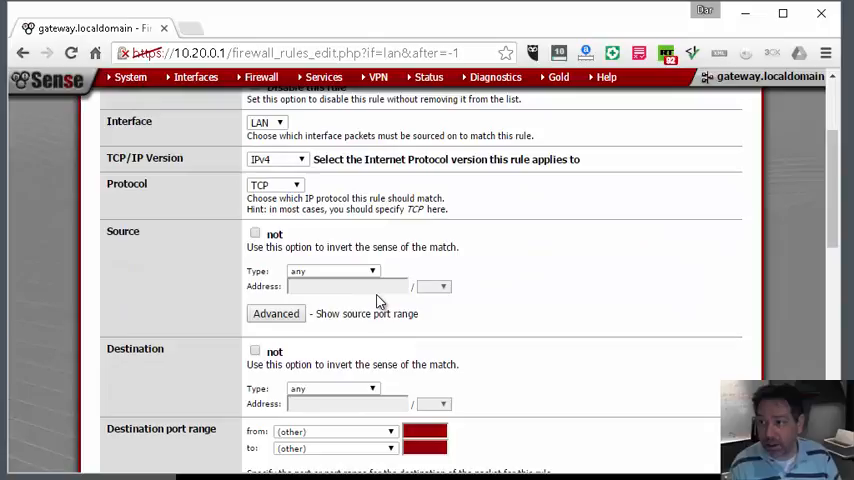
pyautogui.moveTo(384, 418)
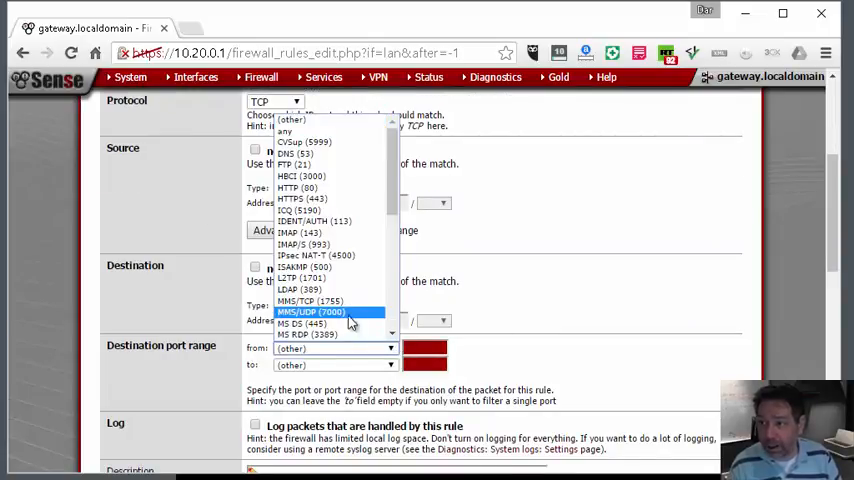
pyautogui.click(300, 188)
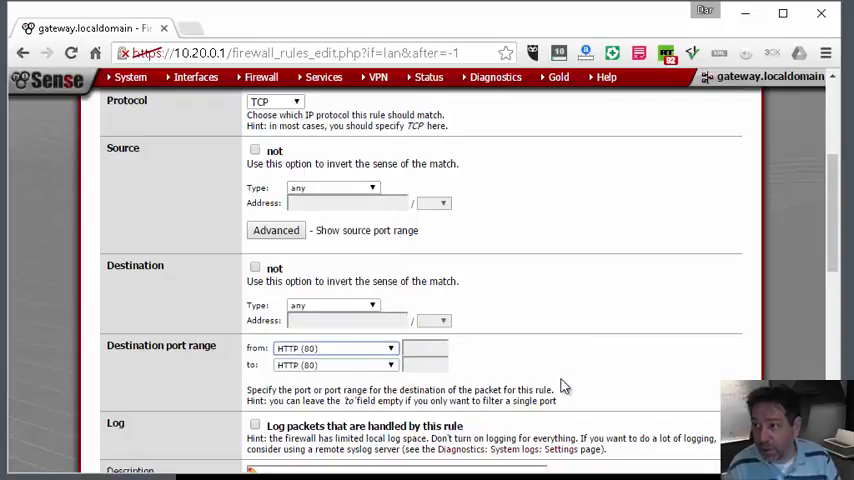
pyautogui.scroll(-3)
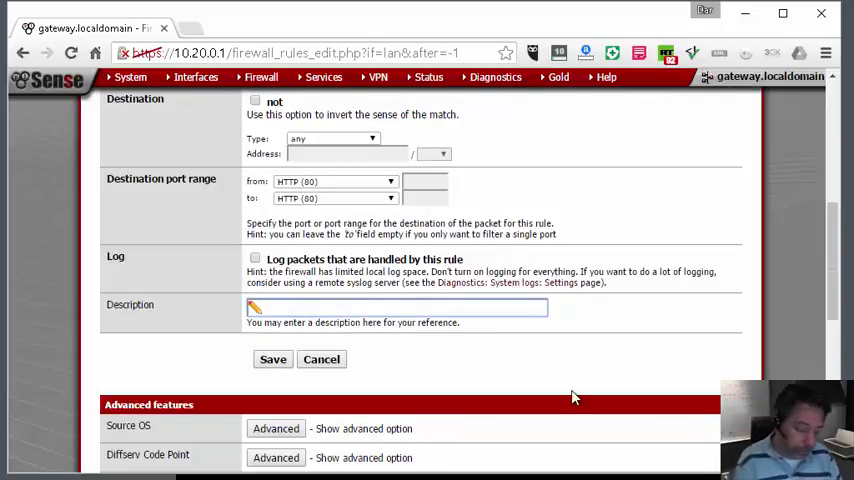
pyautogui.write('Block all Web bro')
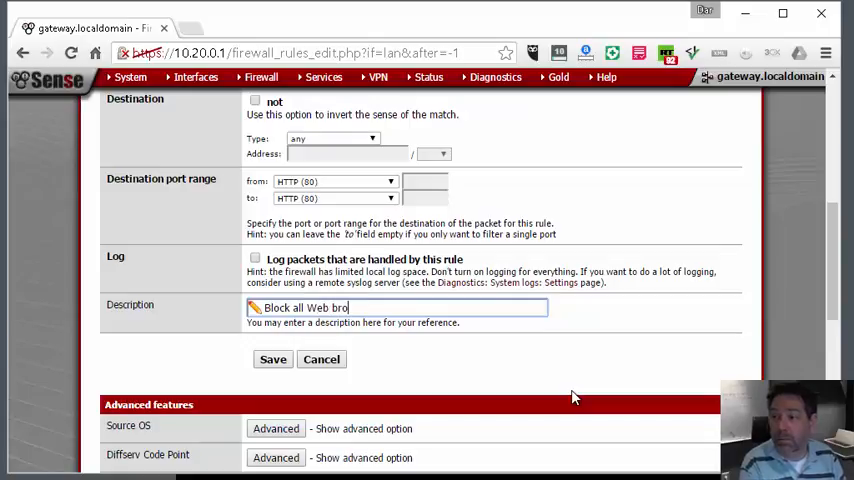
pyautogui.write('wsing from non-truste')
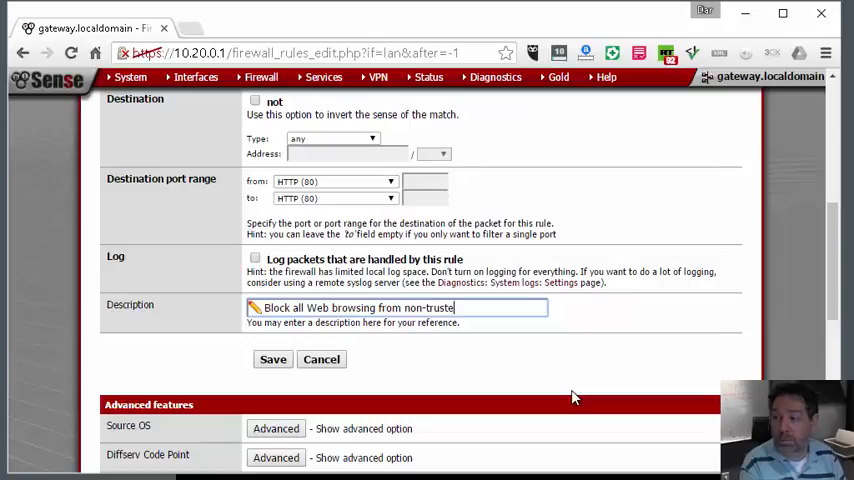
pyautogui.write('d devices')
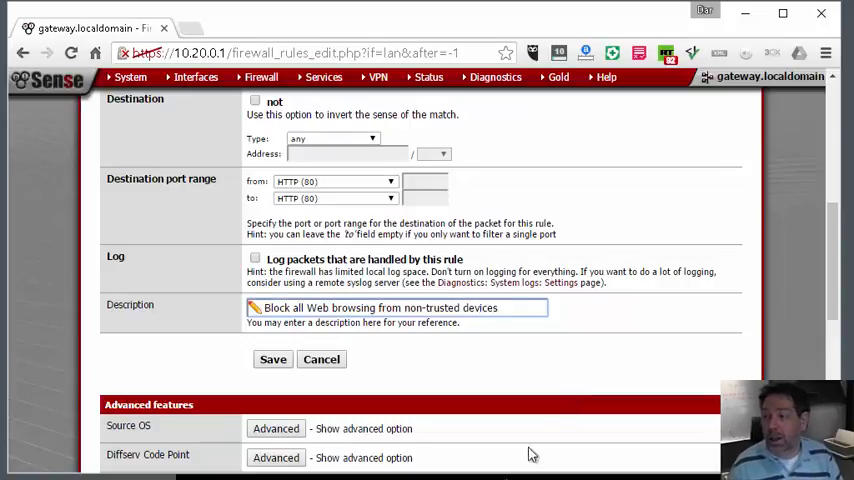
pyautogui.click(272, 360)
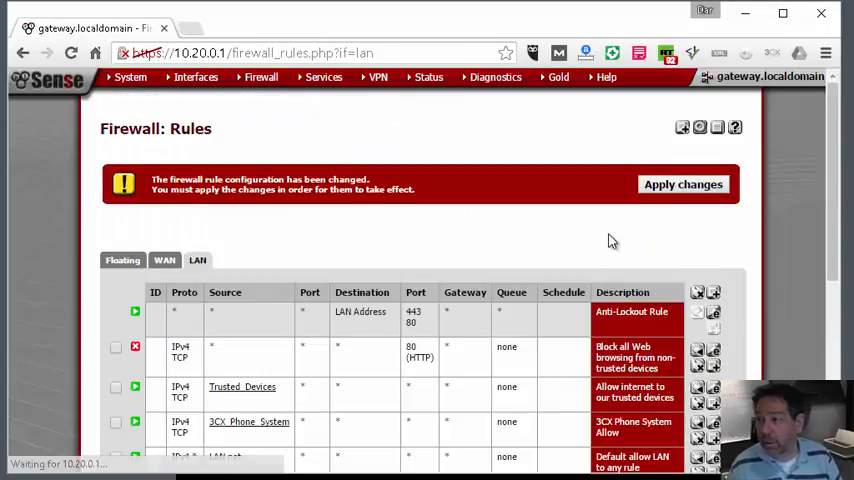
# Step: Add and save a LAN block rule on HTTPS (443) described 'Block HTTPS encrypted web browsing'
pyautogui.click(696, 292)
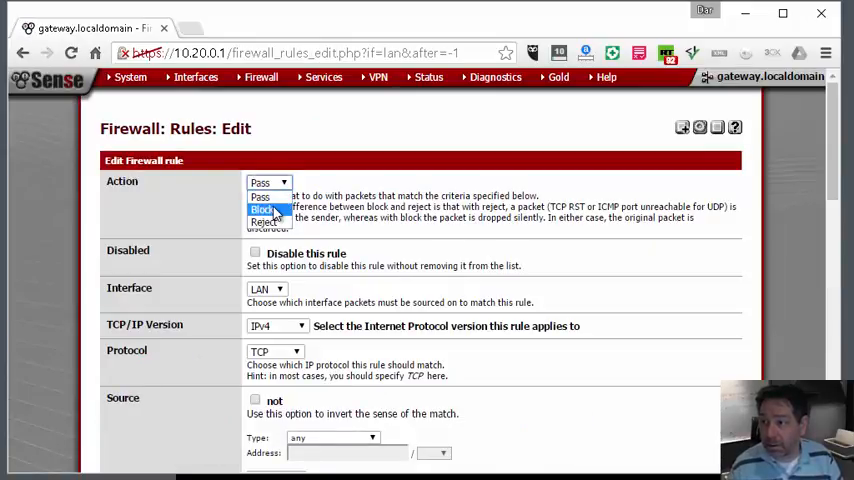
pyautogui.scroll(-3)
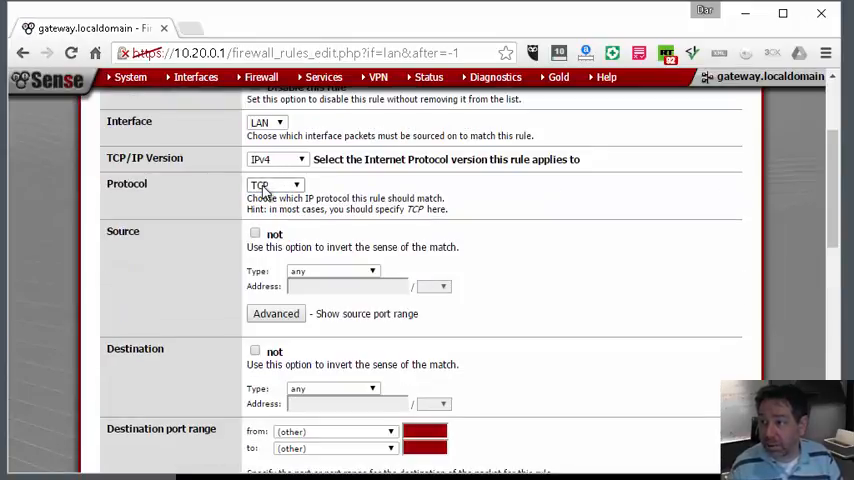
pyautogui.scroll(-3)
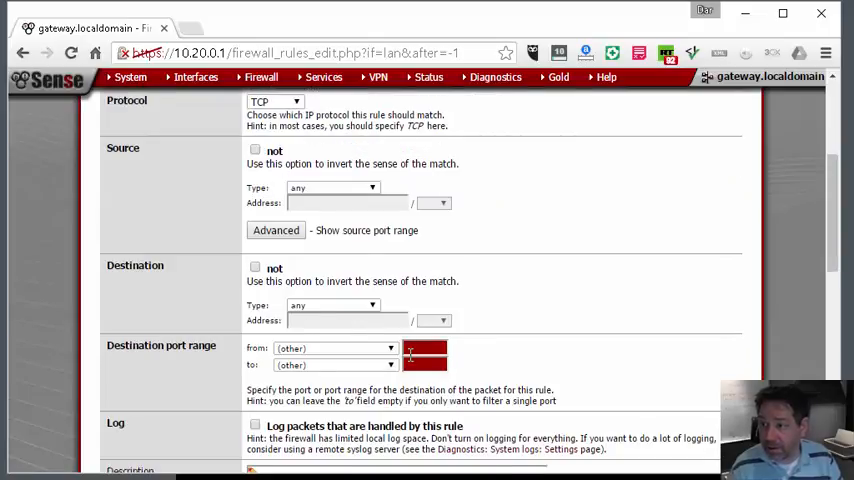
pyautogui.click(390, 348)
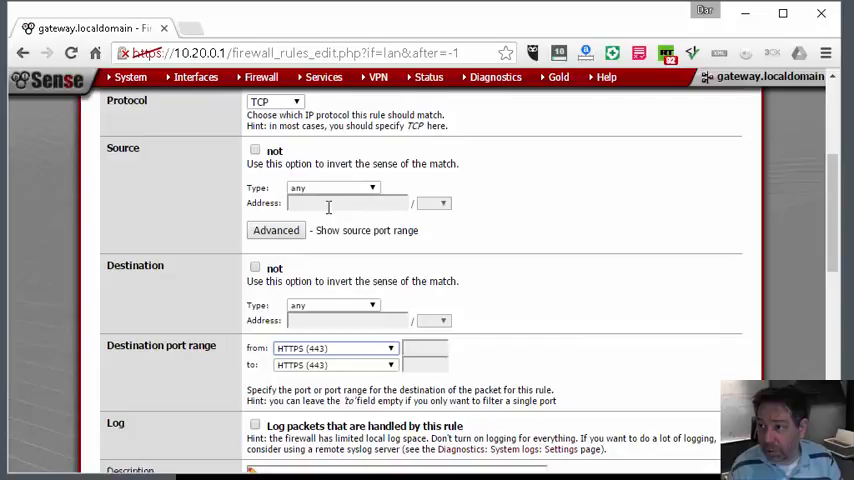
pyautogui.scroll(-3)
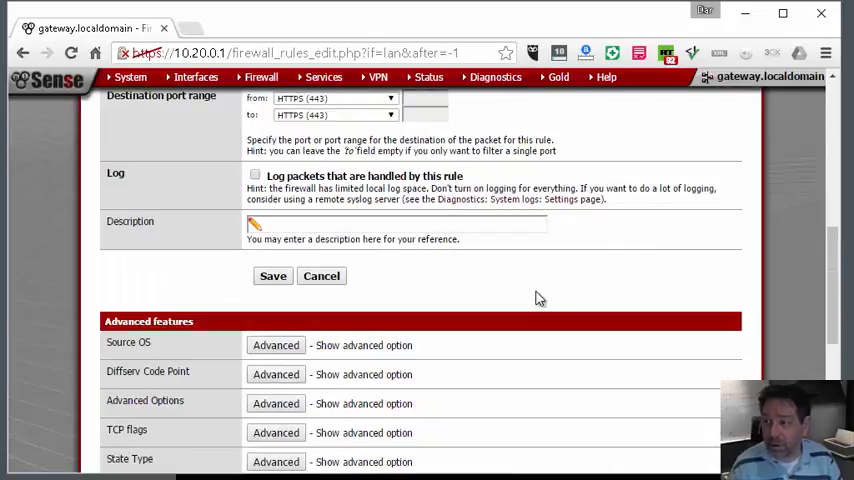
pyautogui.write('Block HTTPS encrypte')
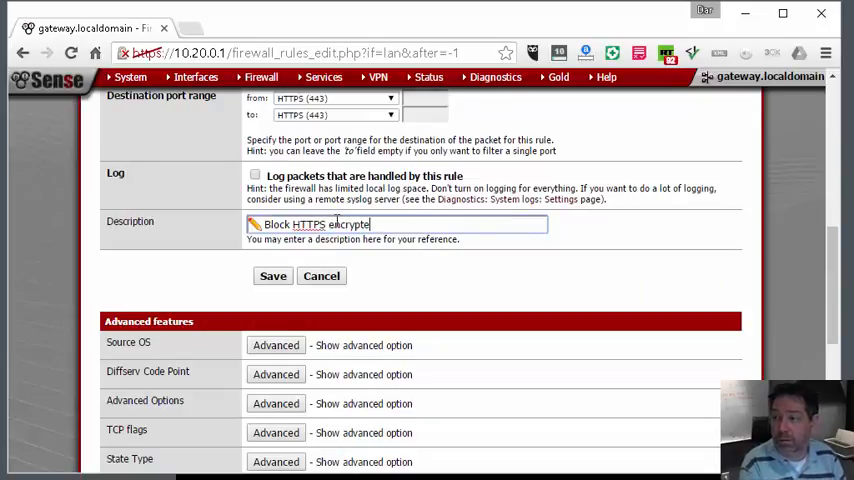
pyautogui.write('d web browsing')
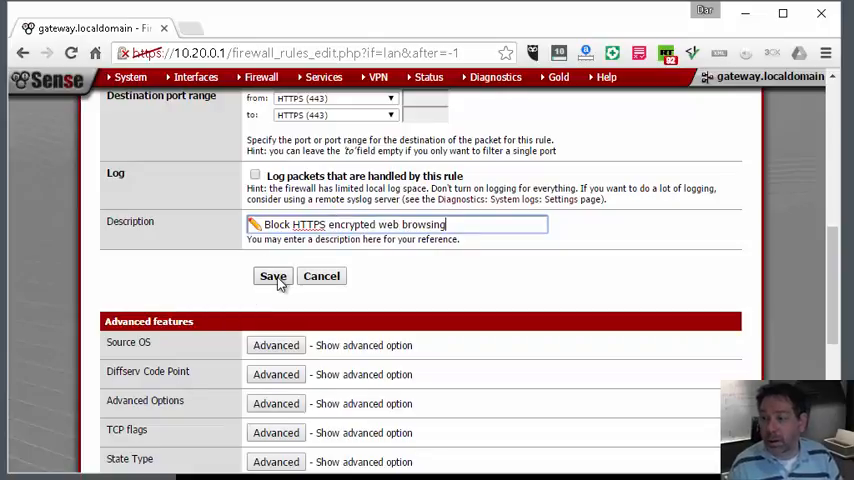
pyautogui.click(272, 276)
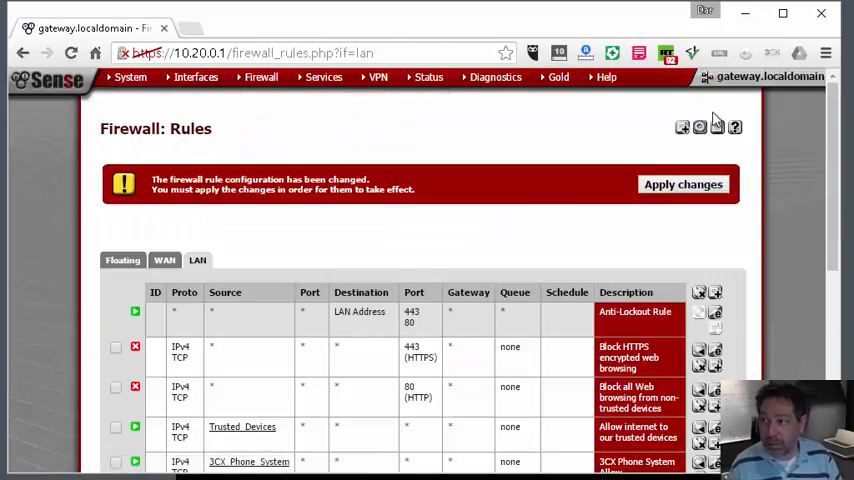
# Step: Move the Trusted_Devices and 3CX pass rules above the block rules and apply changes
pyautogui.click(684, 184)
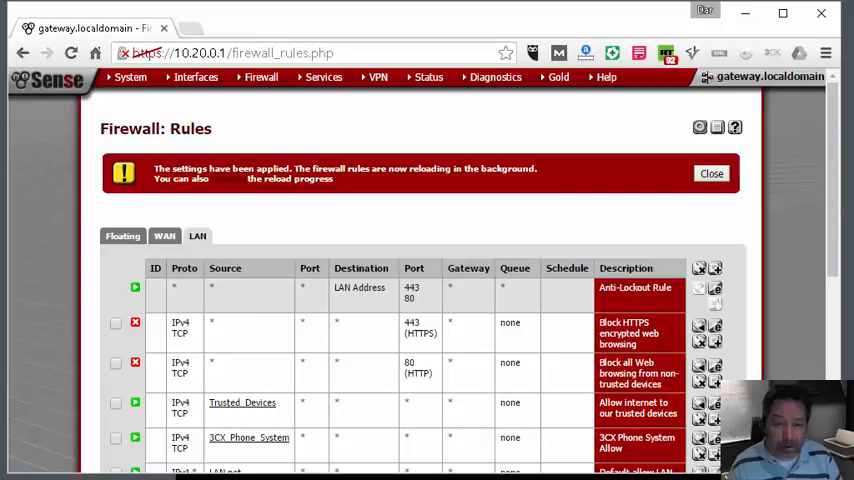
pyautogui.click(712, 172)
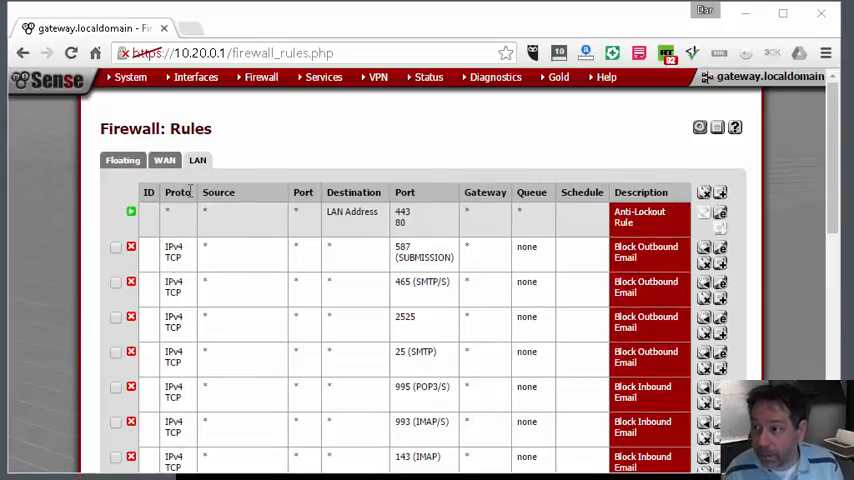
pyautogui.scroll(-3)
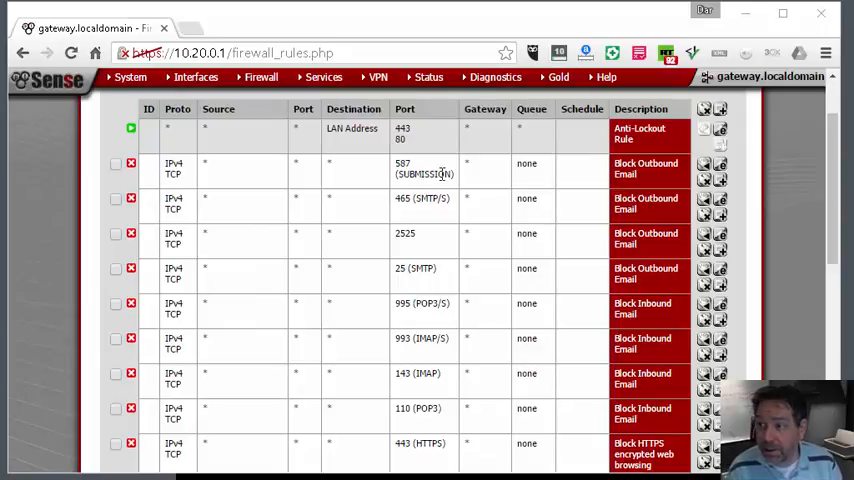
pyautogui.moveTo(436, 238)
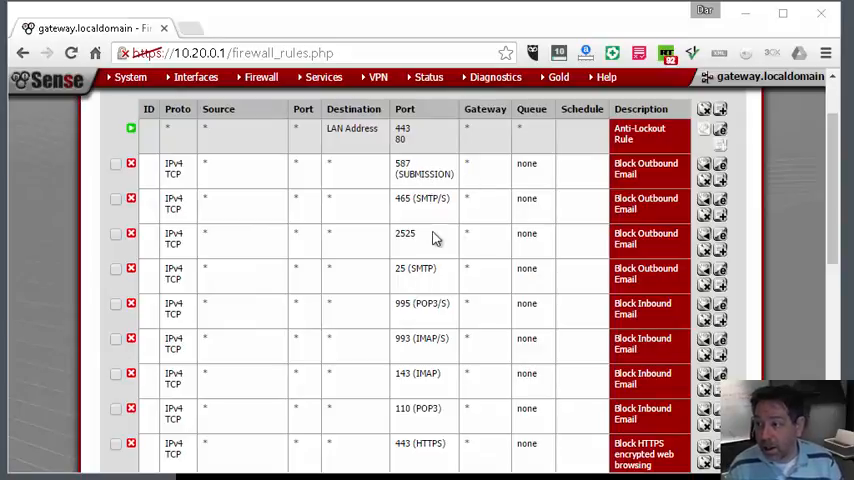
pyautogui.scroll(-3)
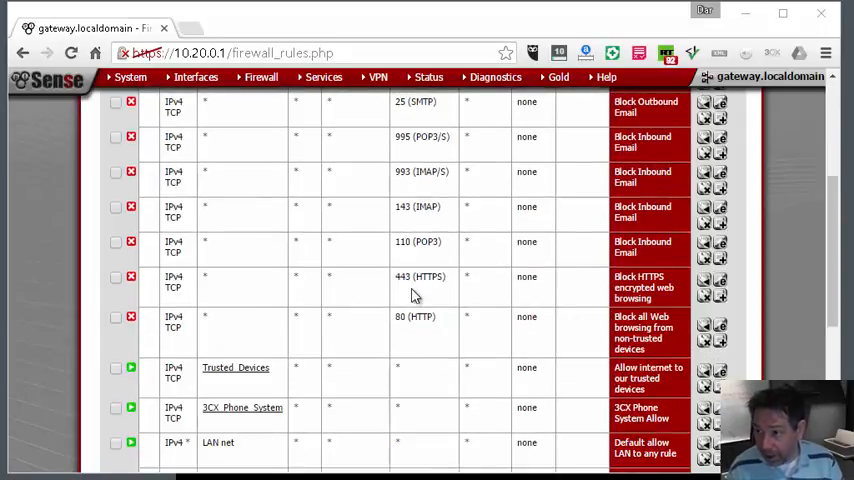
pyautogui.click(116, 368)
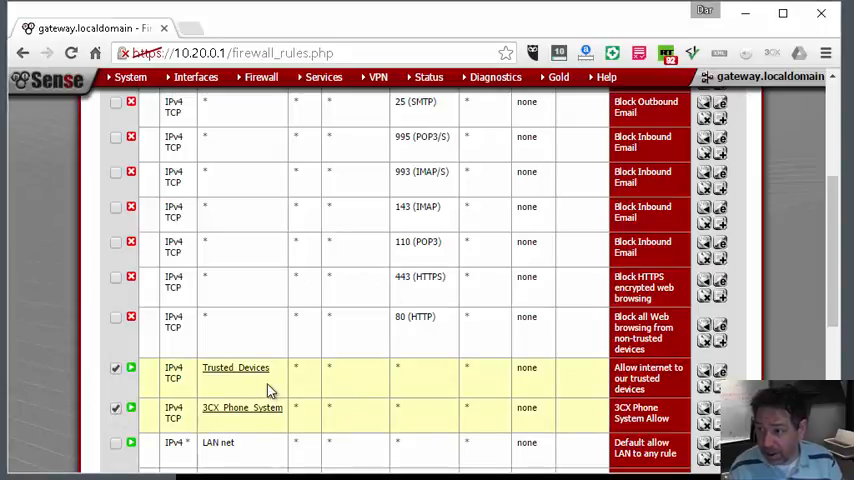
pyautogui.scroll(3)
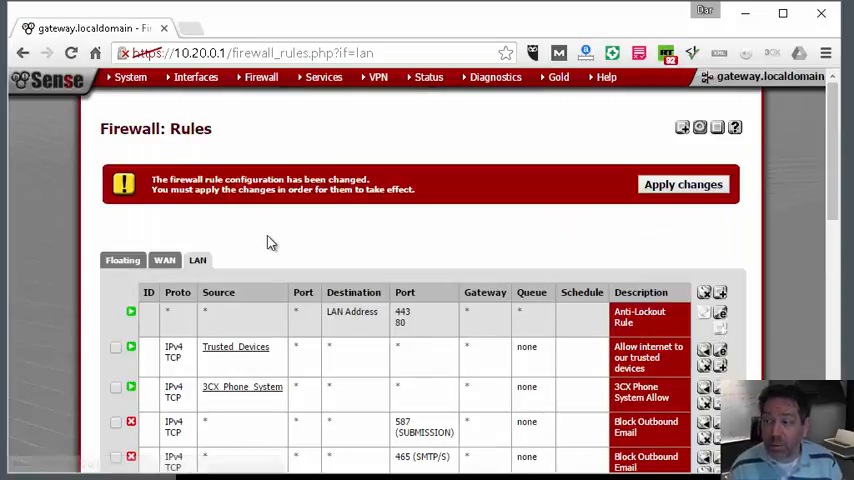
pyautogui.click(684, 184)
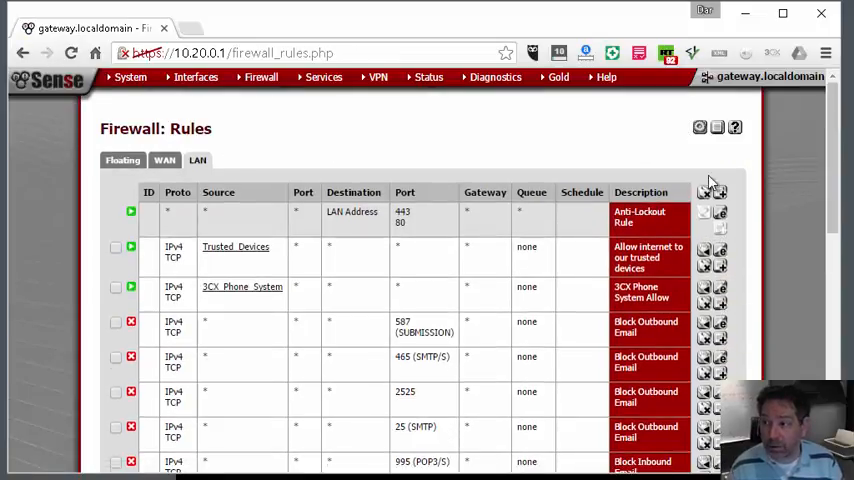
pyautogui.moveTo(360, 356)
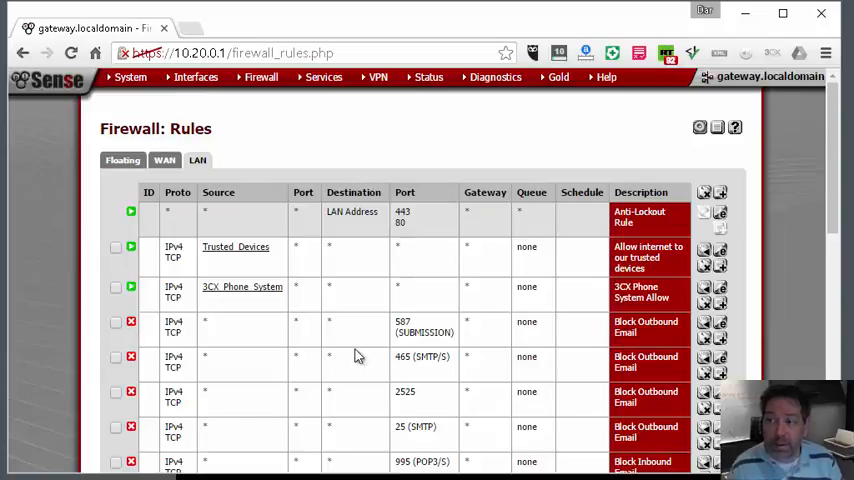
pyautogui.moveTo(204, 250)
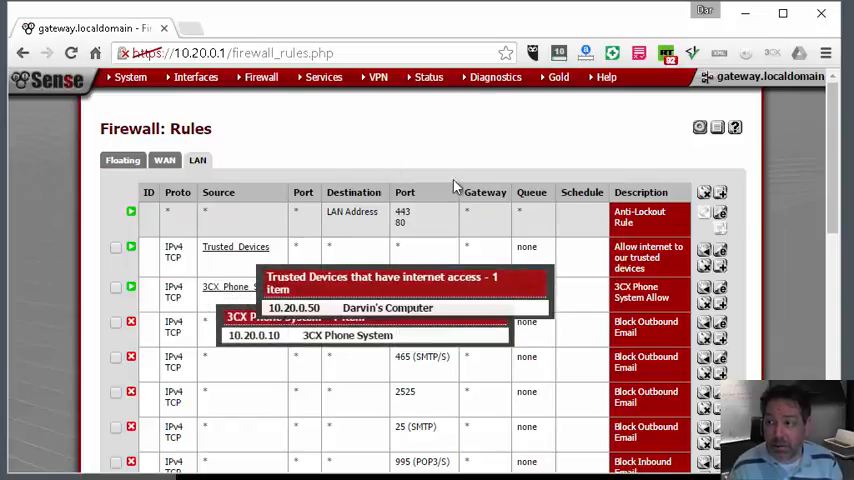
pyautogui.moveTo(400, 140)
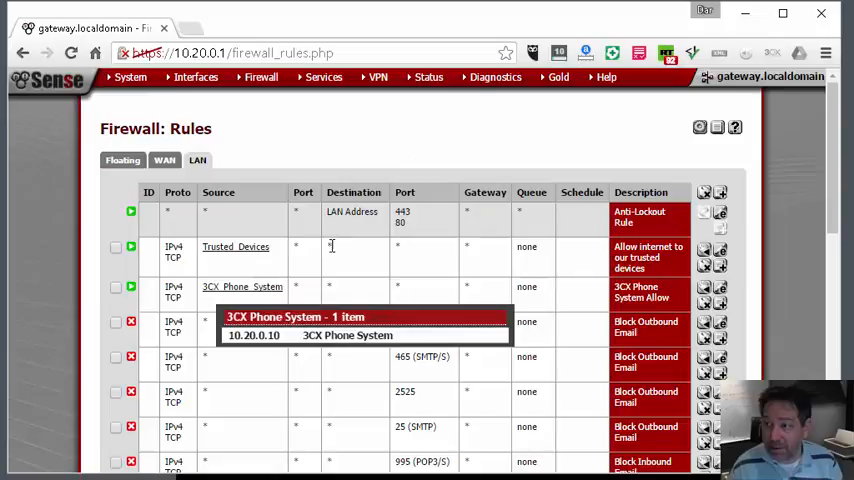
pyautogui.scroll(-3)
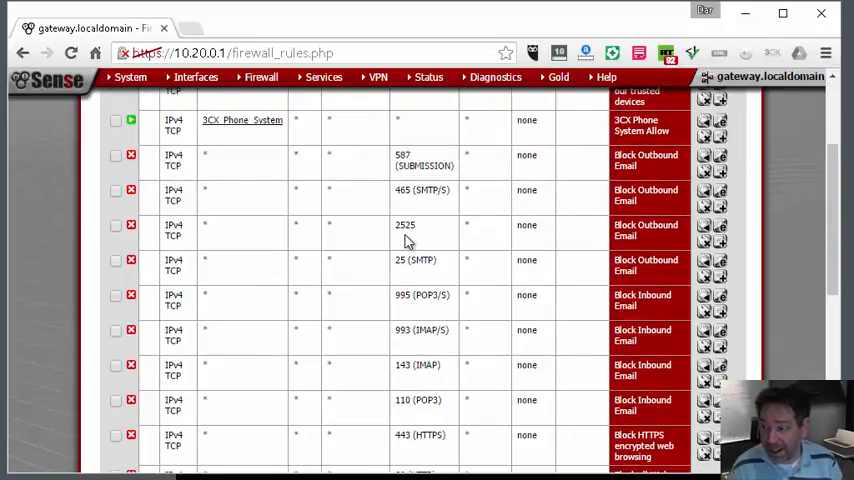
pyautogui.moveTo(296, 208)
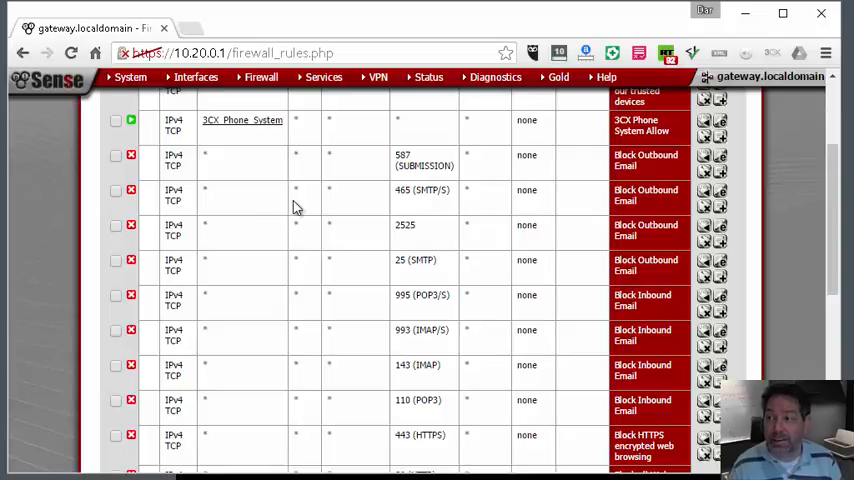
pyautogui.scroll(-3)
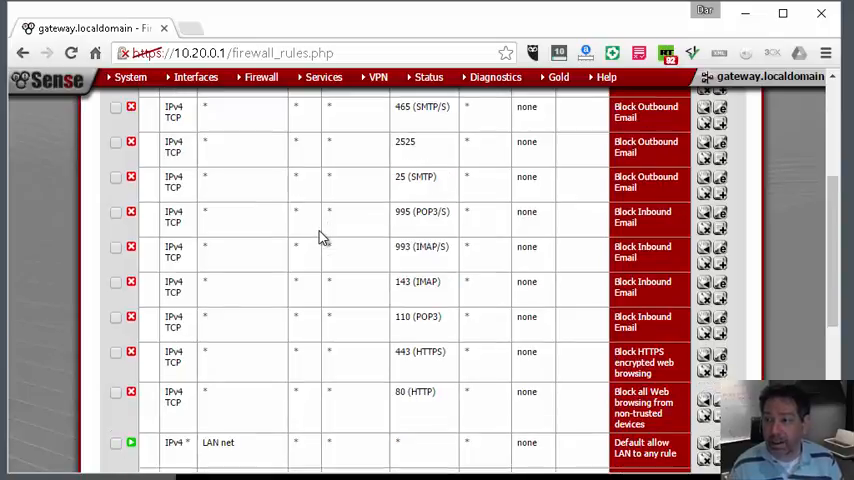
pyautogui.scroll(-3)
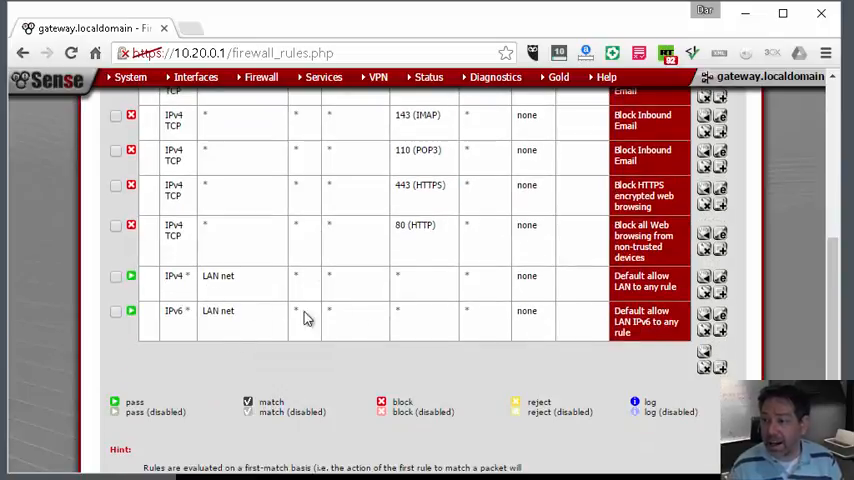
pyautogui.moveTo(270, 276)
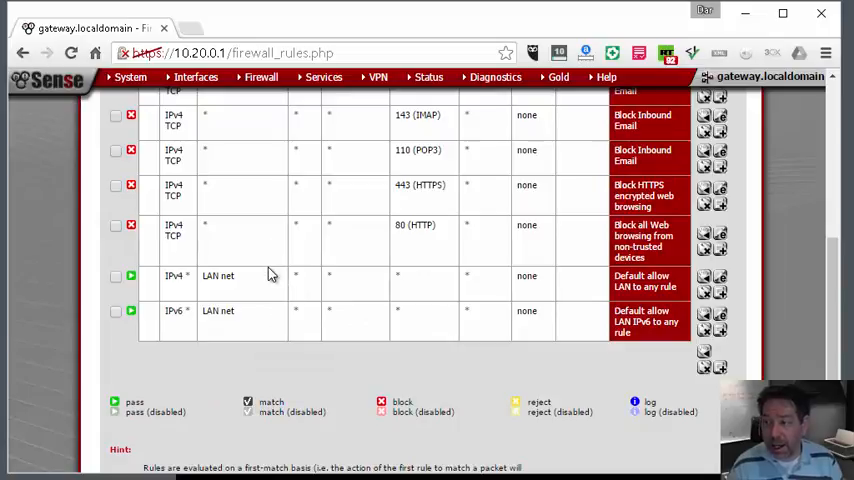
pyautogui.scroll(3)
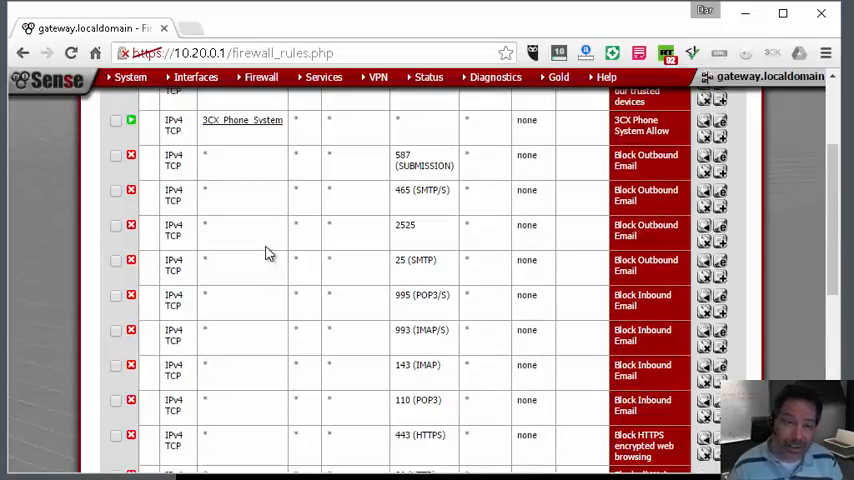
pyautogui.moveTo(250, 204)
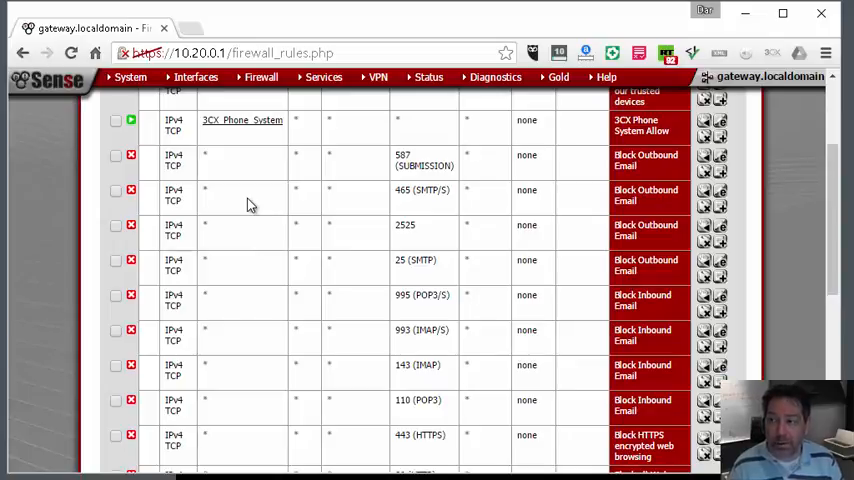
pyautogui.moveTo(256, 246)
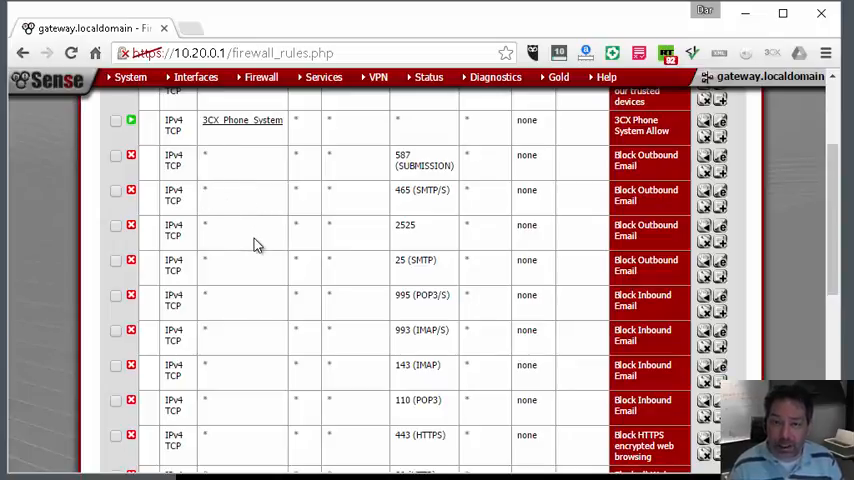
pyautogui.moveTo(252, 236)
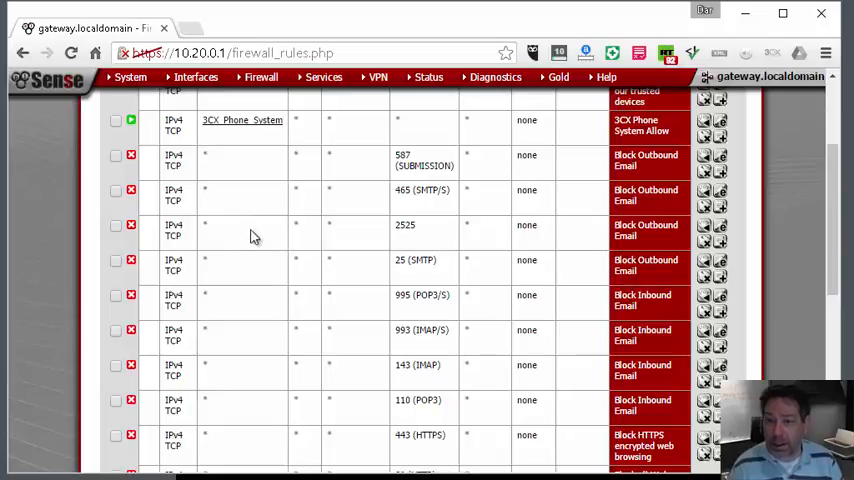
pyautogui.moveTo(304, 236)
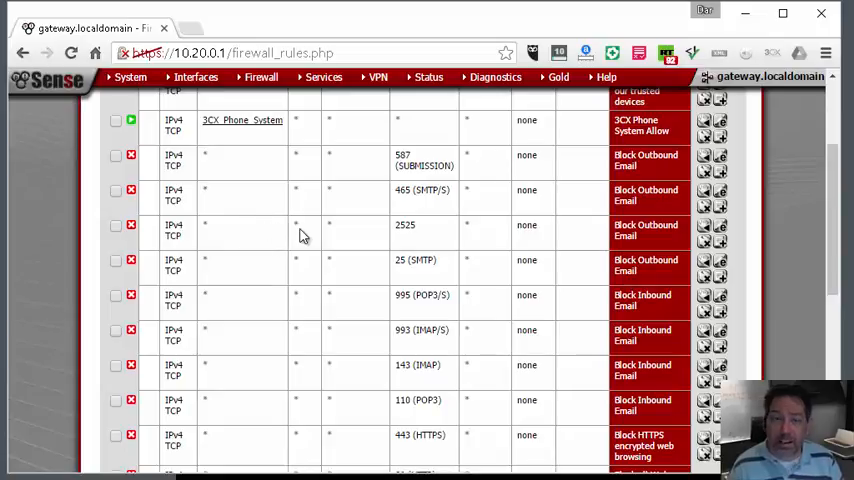
pyautogui.scroll(3)
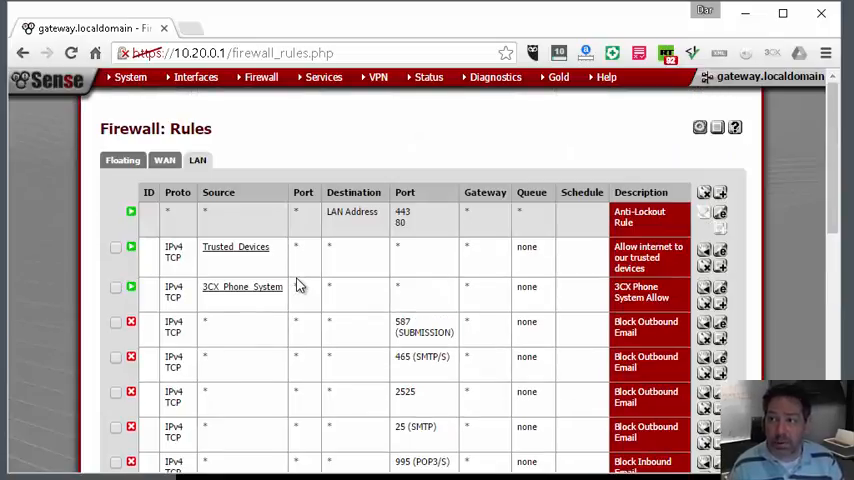
pyautogui.moveTo(288, 272)
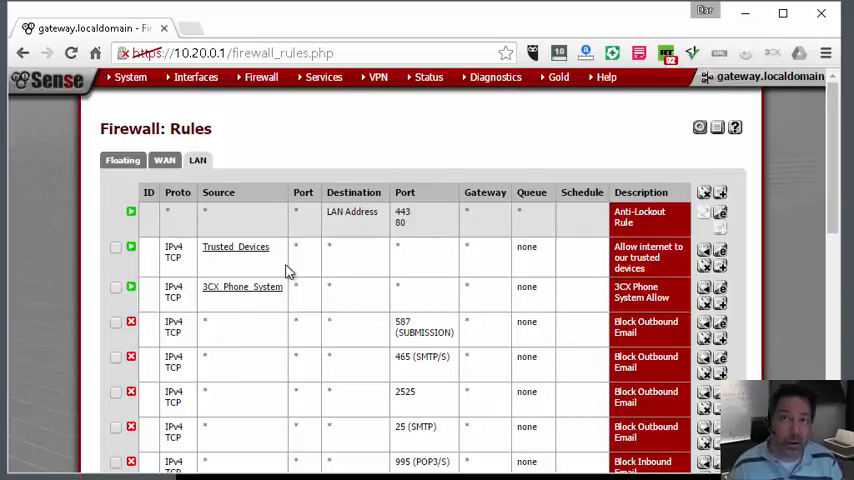
pyautogui.moveTo(242, 288)
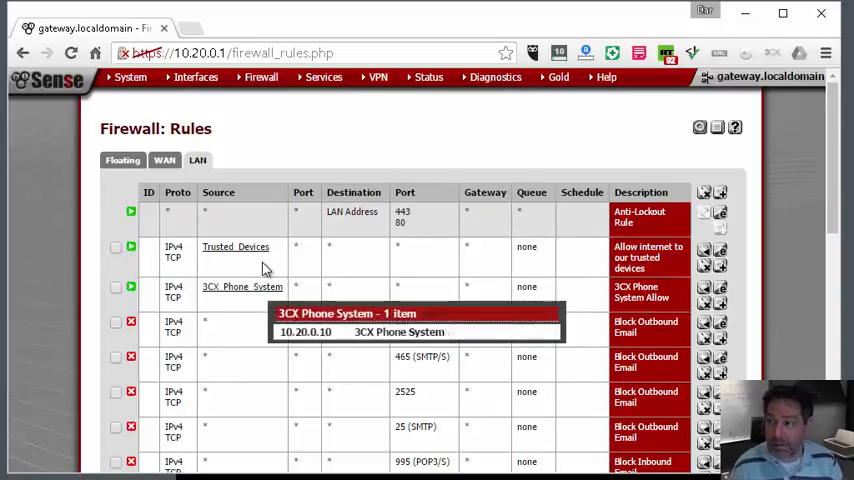
pyautogui.moveTo(378, 150)
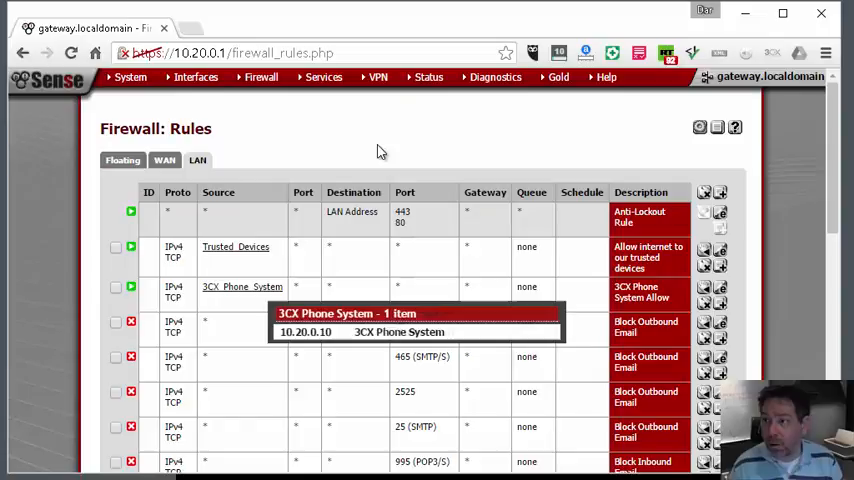
pyautogui.moveTo(338, 136)
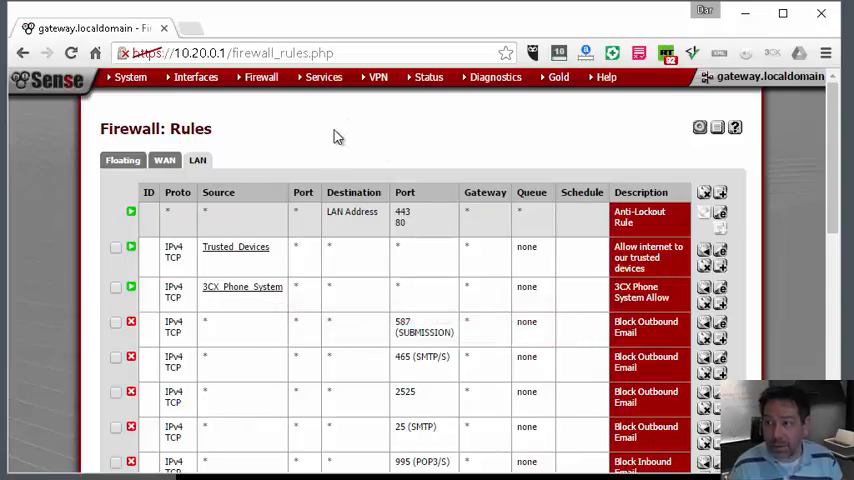